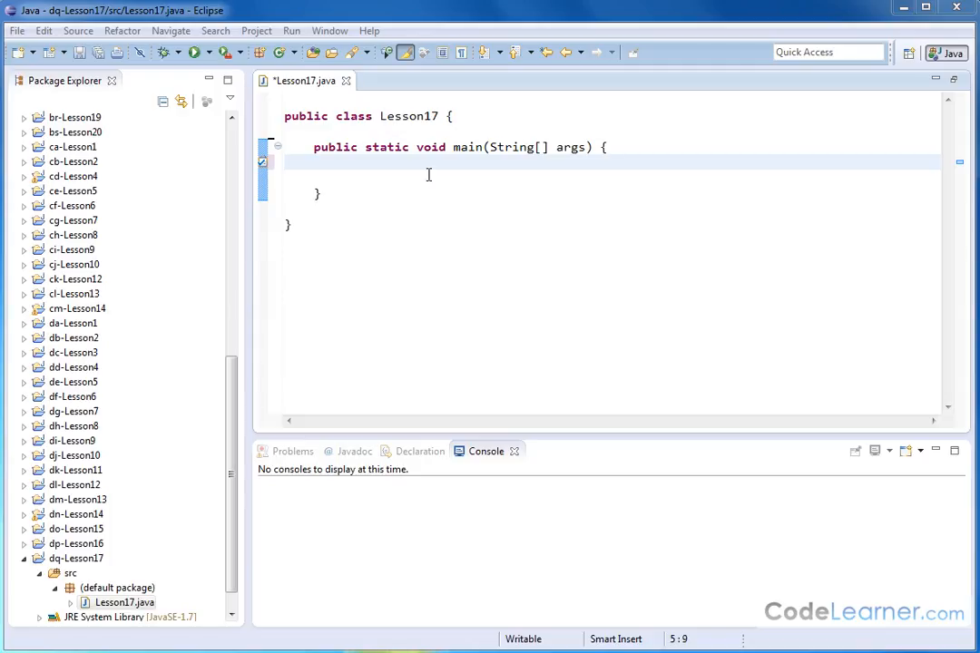
{"action": "mouse_move", "coordinate": [462, 321]}
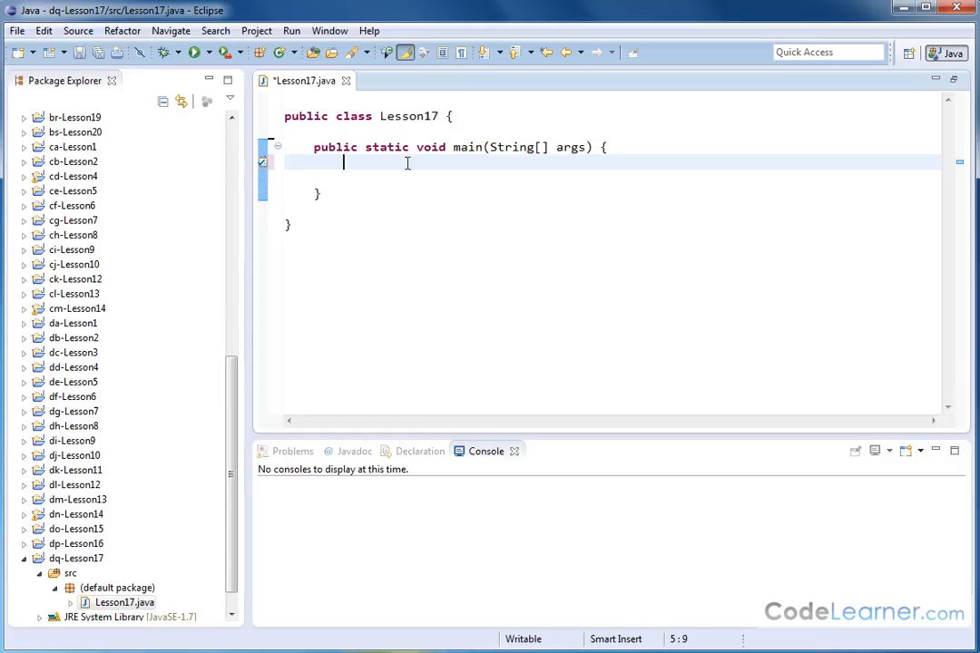
{"action": "mouse_move", "coordinate": [442, 334]}
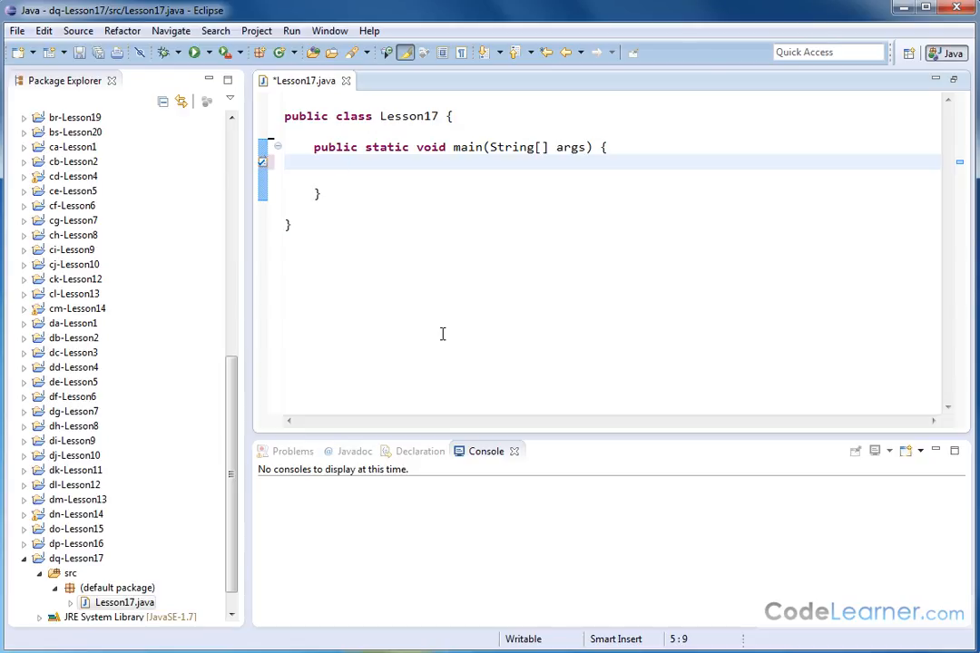
Declare String input1 = "I REALLY LOVE THIS RESTAURANT!!!"; inside main.
{"action": "type", "text": "Str"}
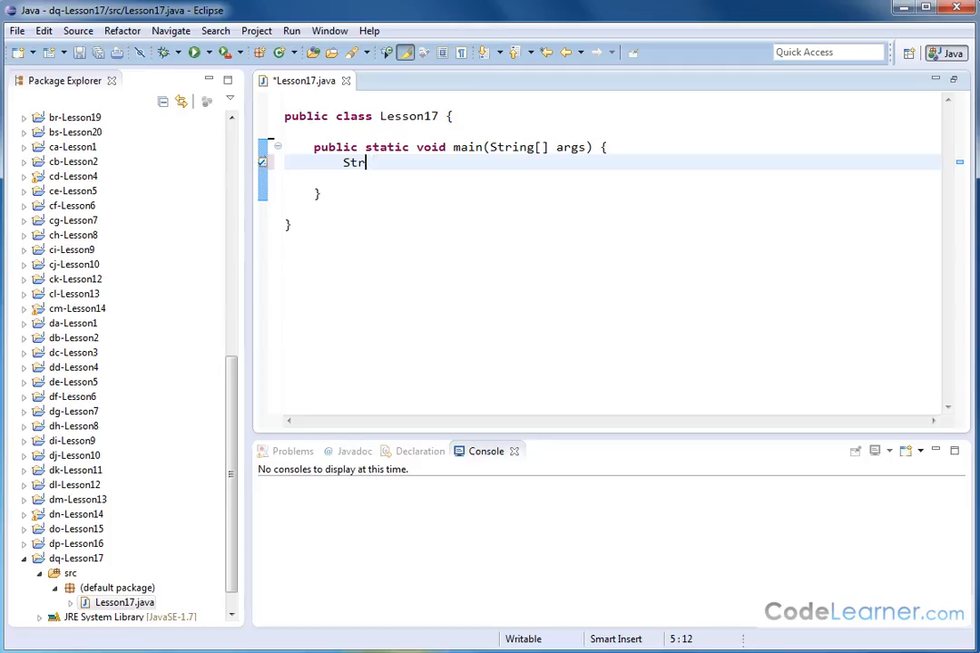
{"action": "type", "text": "ing"}
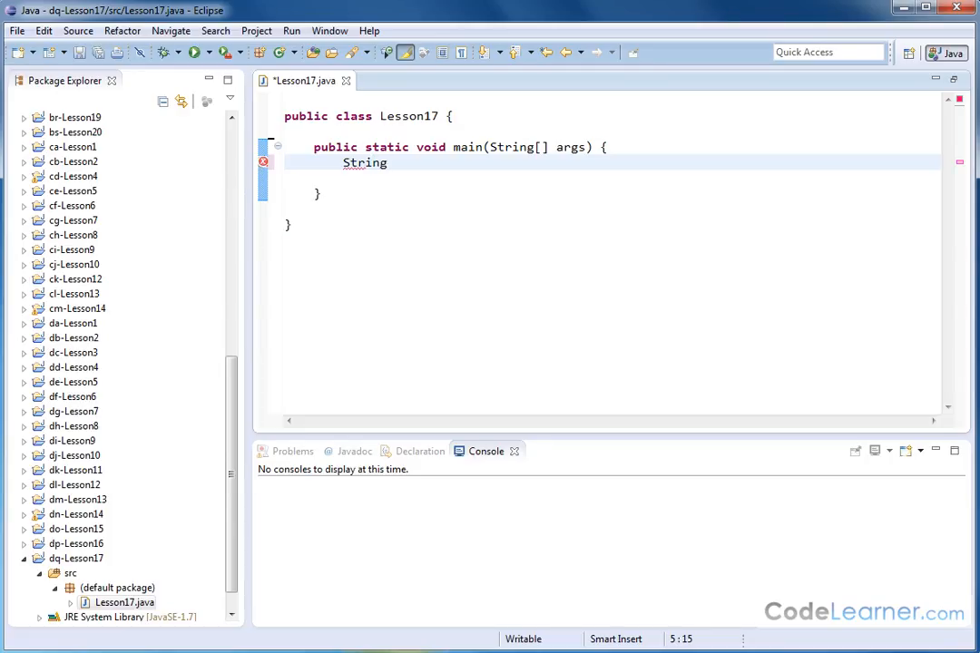
{"action": "type", "text": "in"}
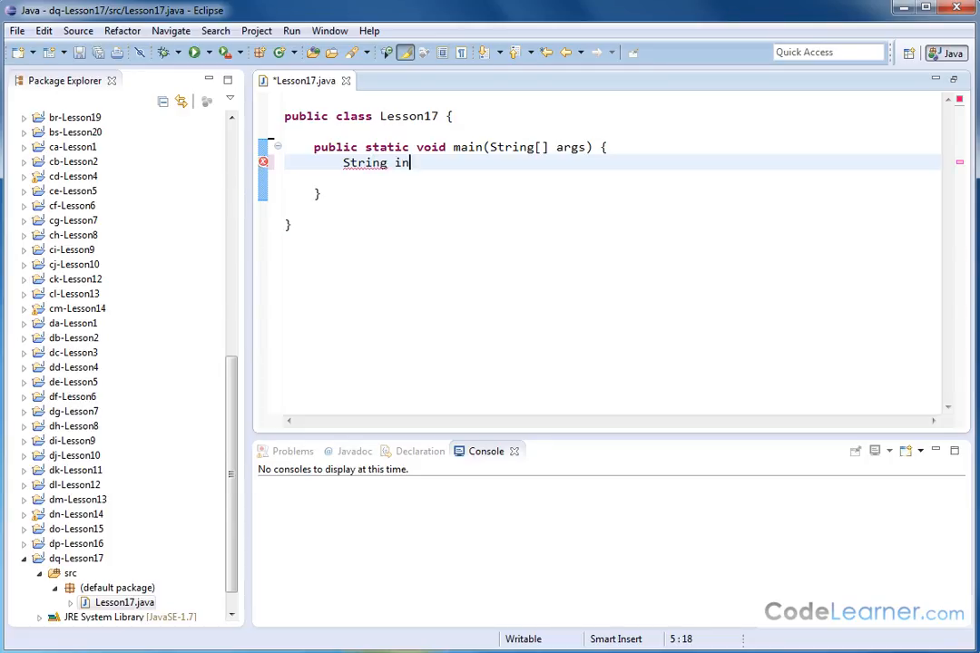
{"action": "type", "text": "put1 ="}
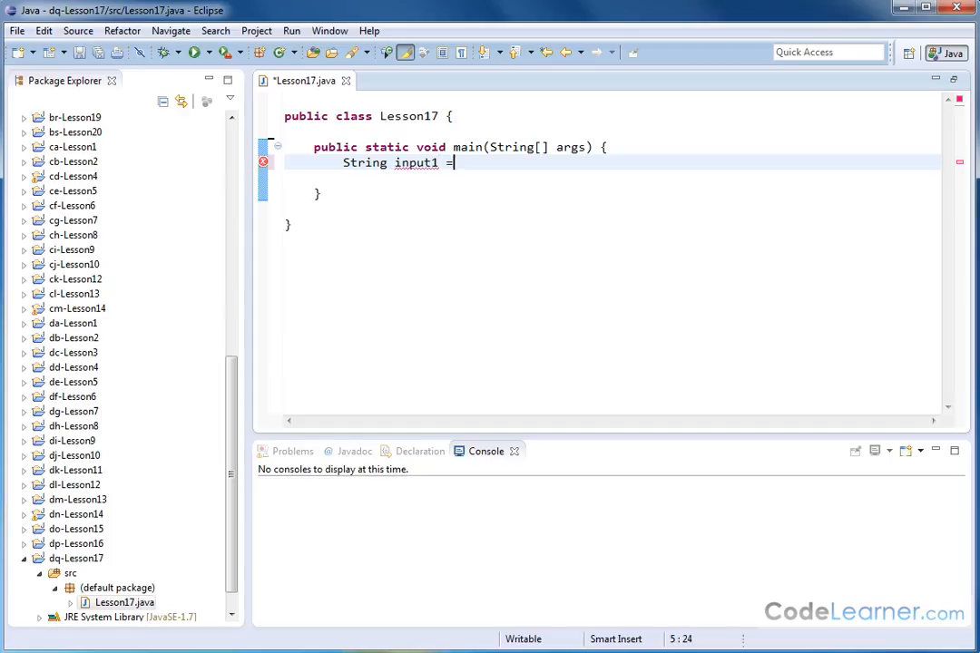
{"action": "type", "text": "\"\""}
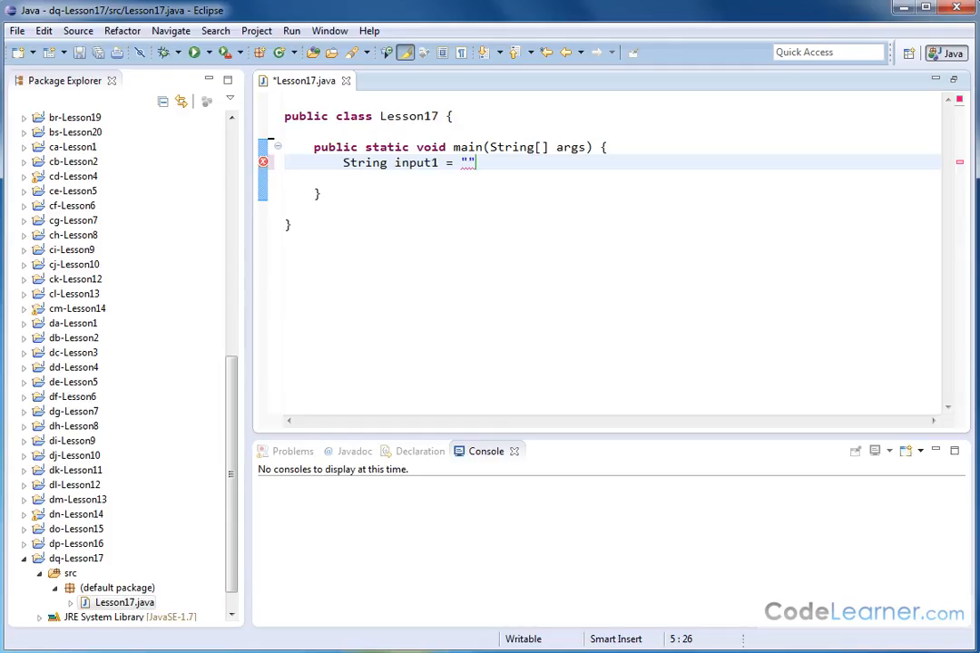
{"action": "type", "text": "I REALLY LOVE THIS RESTAURANT"}
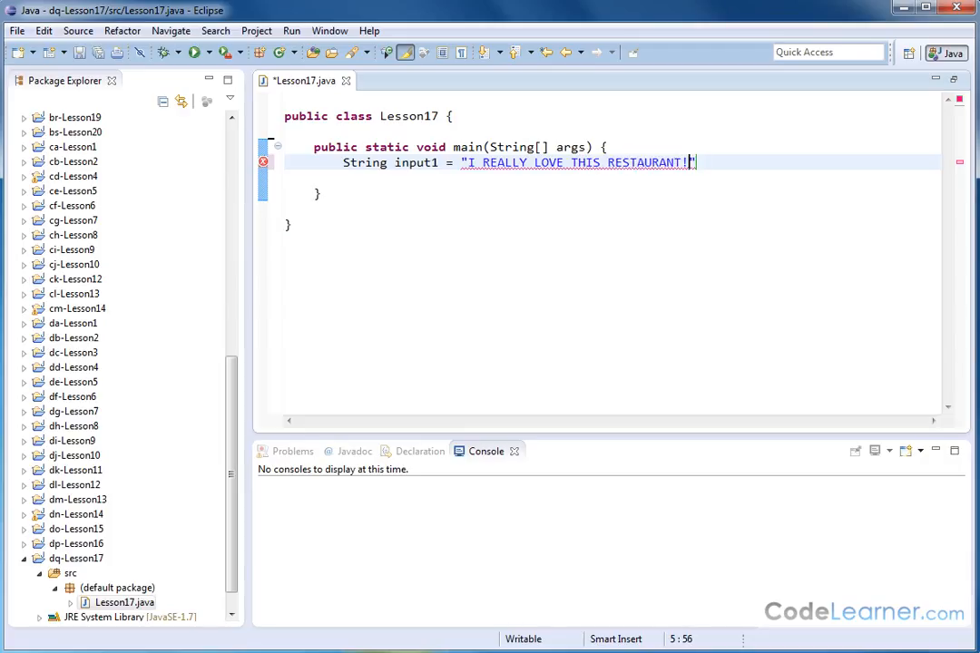
{"action": "type", "text": "!!!"}
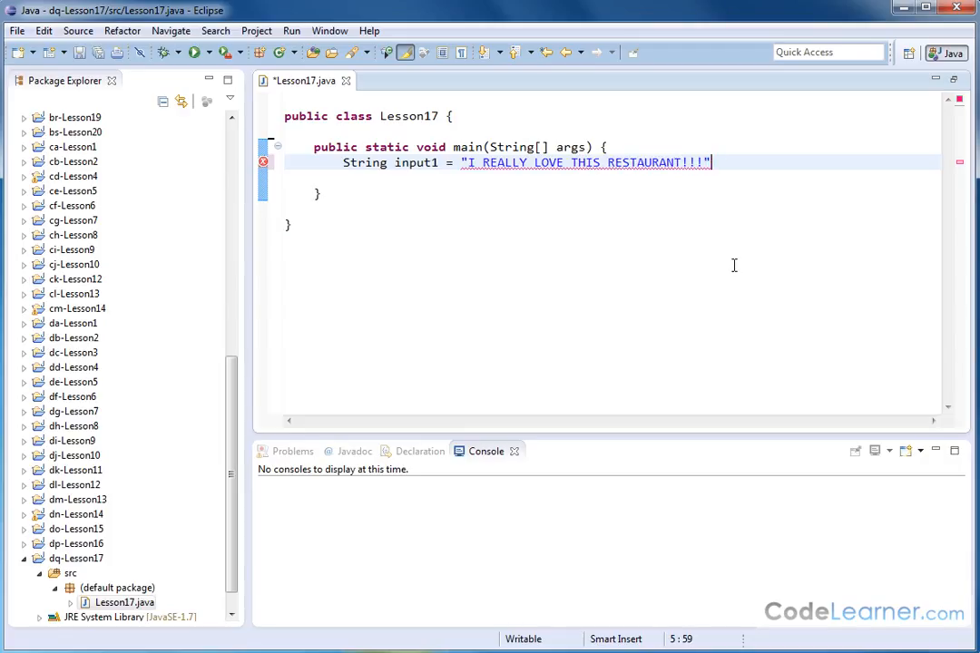
{"action": "type", "text": ";"}
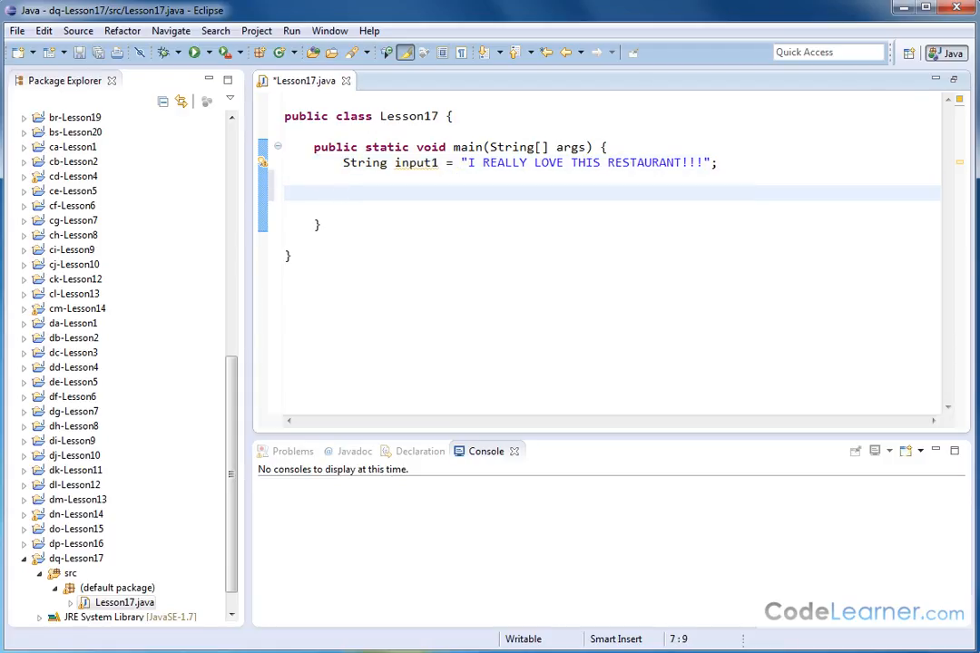
Add System.out.println(input1) below the declaration and save Lesson17.java.
{"action": "type", "text": "System.out.pri"}
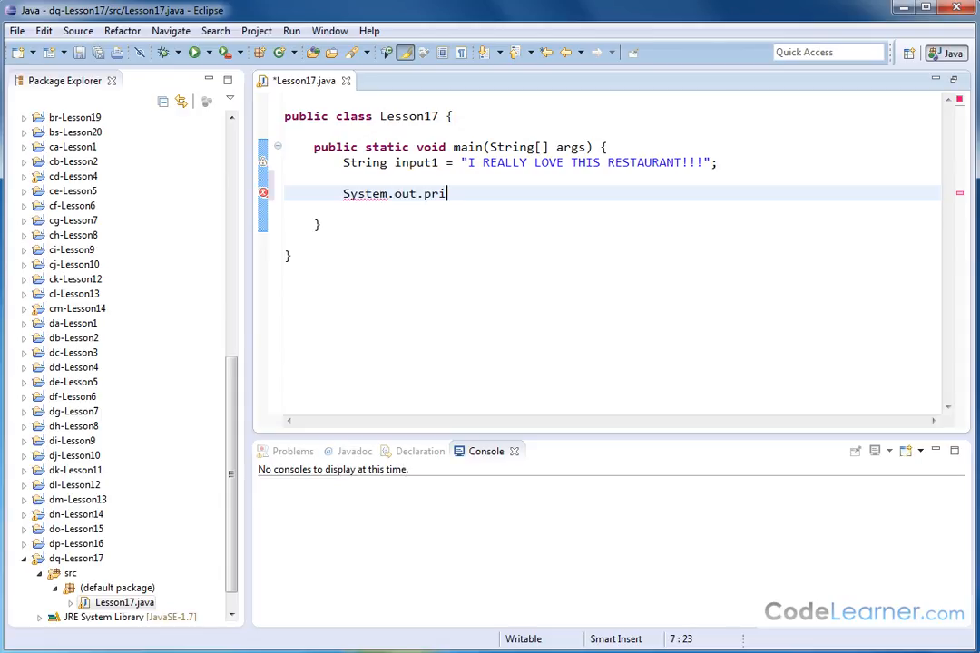
{"action": "type", "text": "ntln()"}
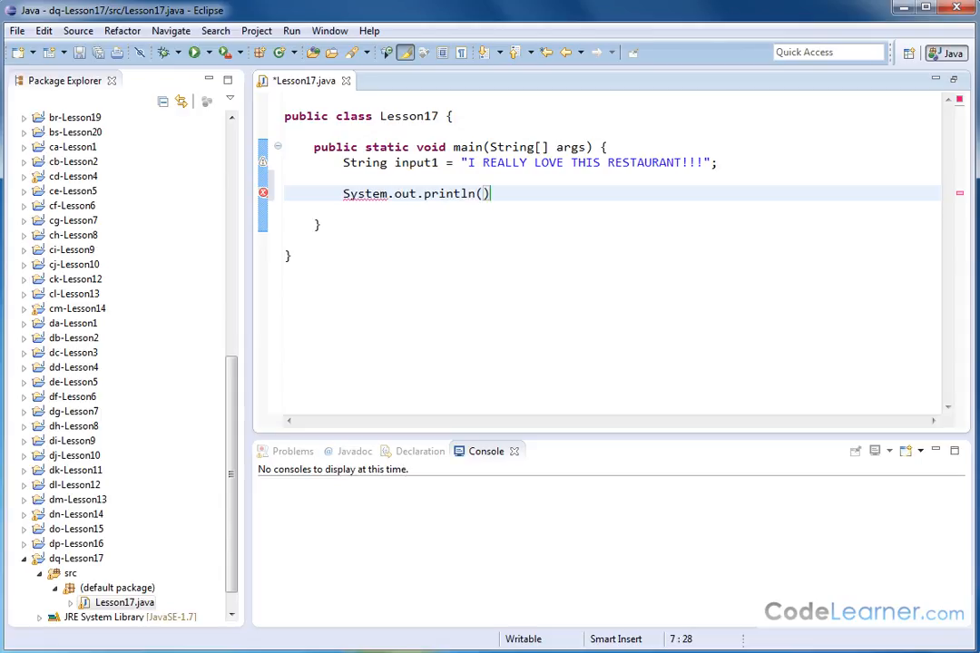
{"action": "type", "text": "input1"}
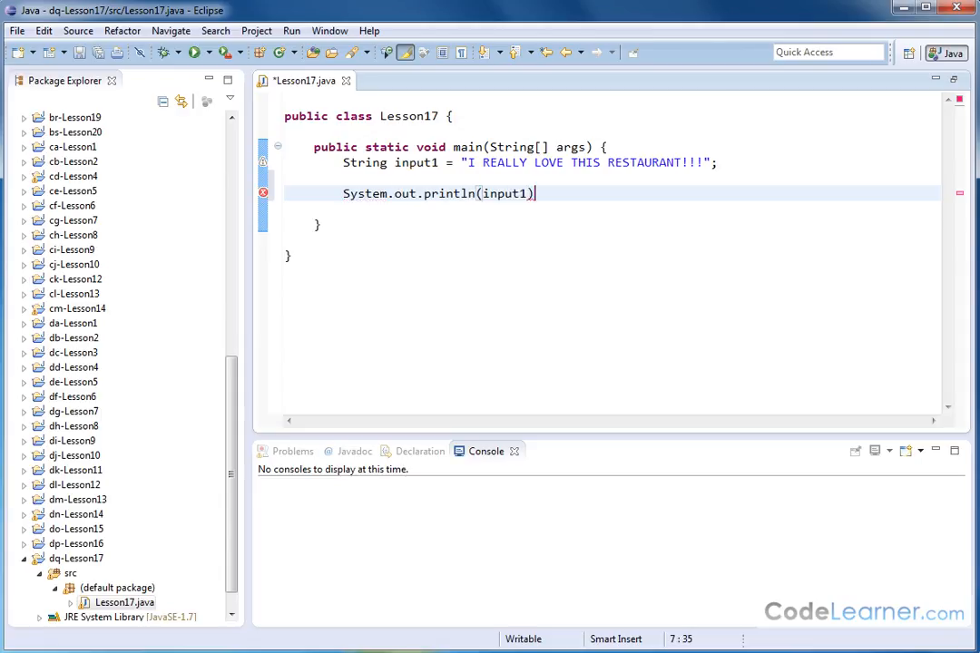
{"action": "key", "text": "ctrl+s"}
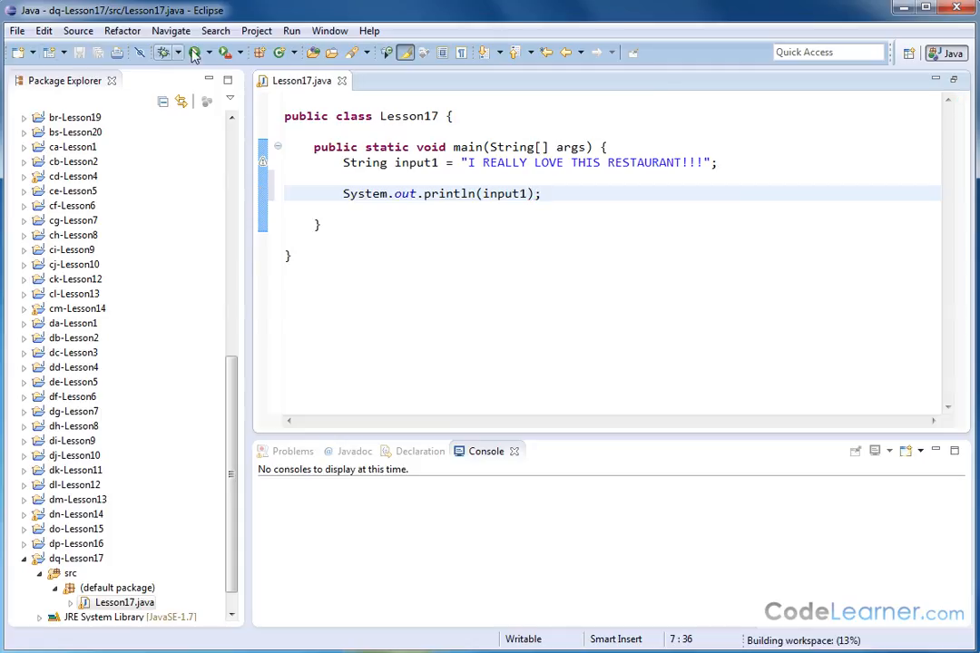
Run Lesson17 to print the restaurant sentence, then add a line below println.
{"action": "left_click", "coordinate": [195, 52]}
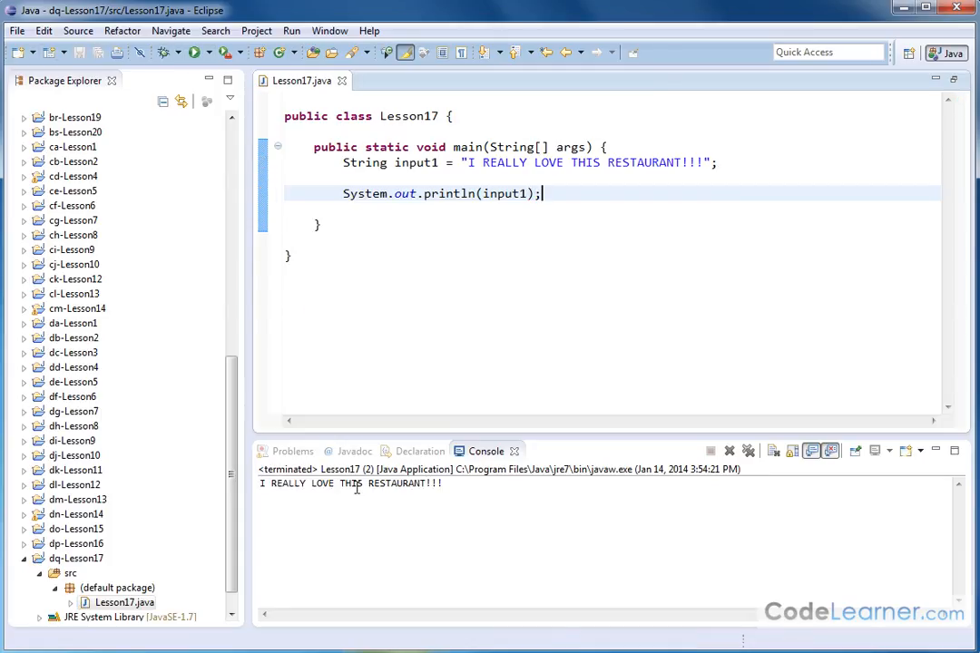
{"action": "mouse_move", "coordinate": [322, 498]}
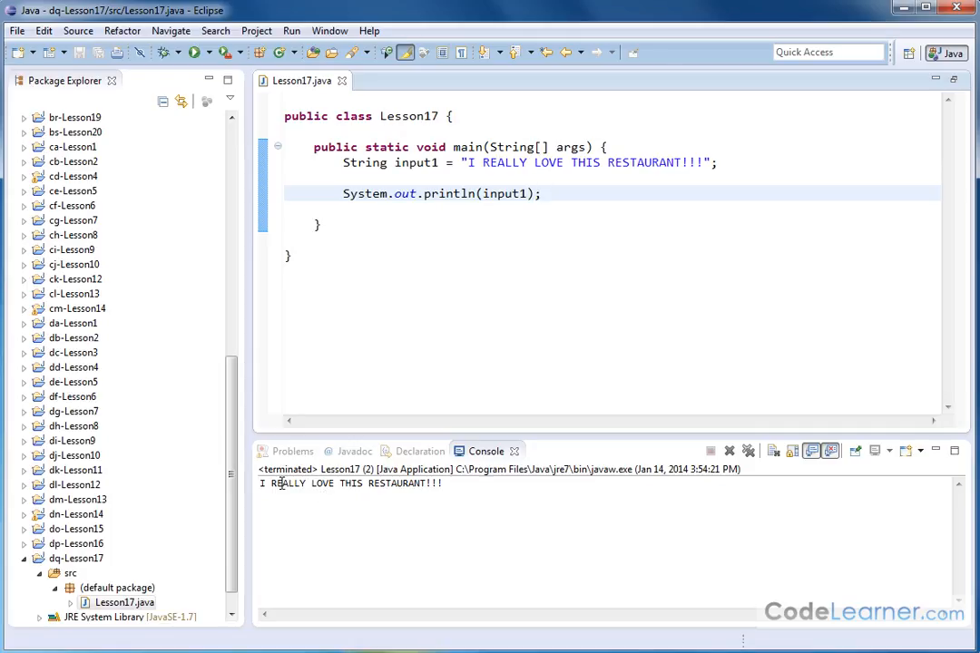
{"action": "mouse_move", "coordinate": [395, 531]}
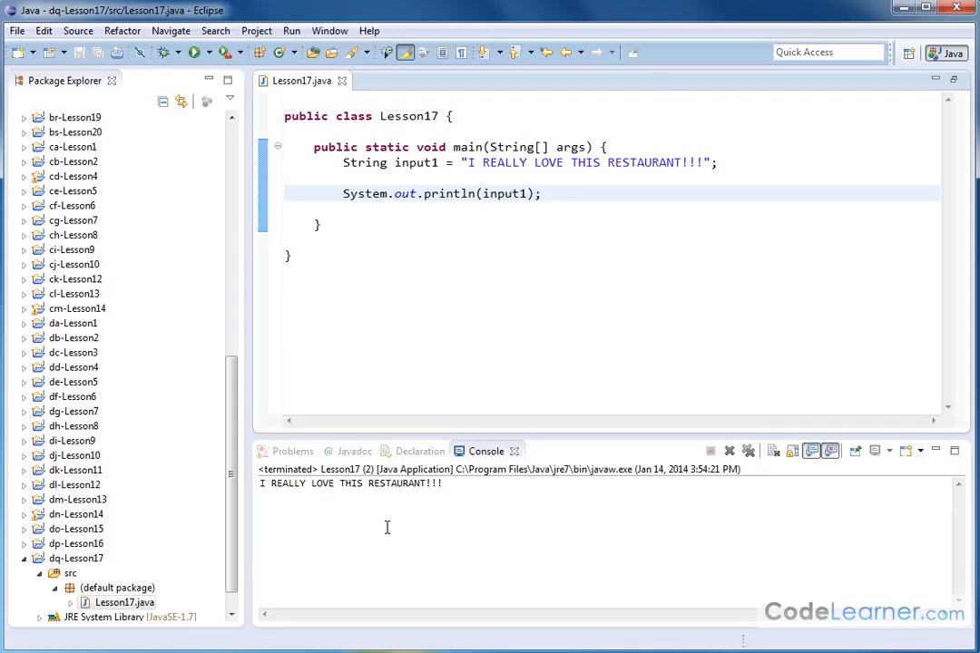
{"action": "mouse_move", "coordinate": [721, 168]}
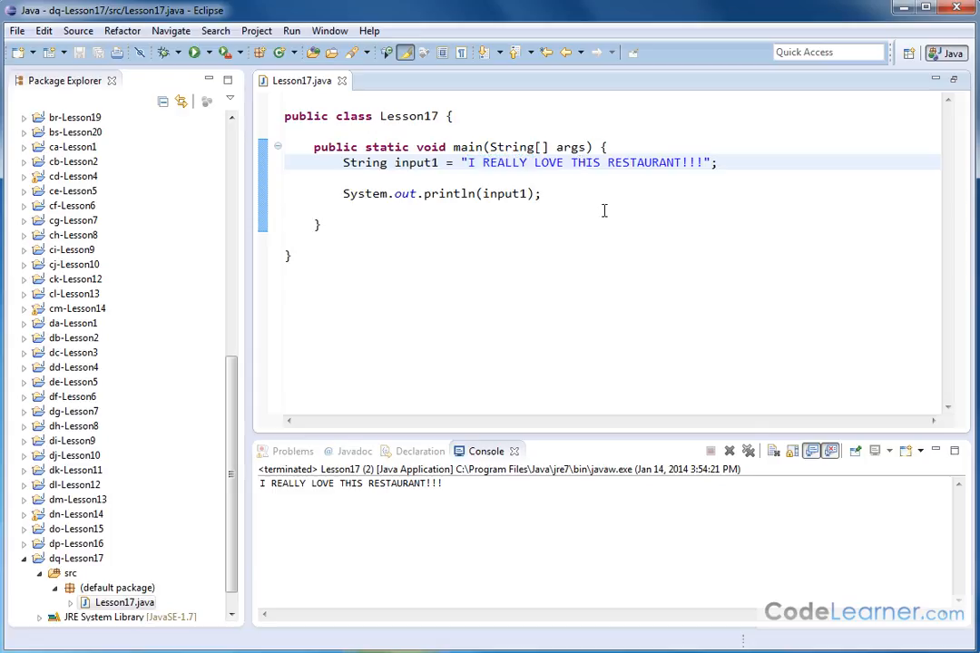
{"action": "key", "text": "Return"}
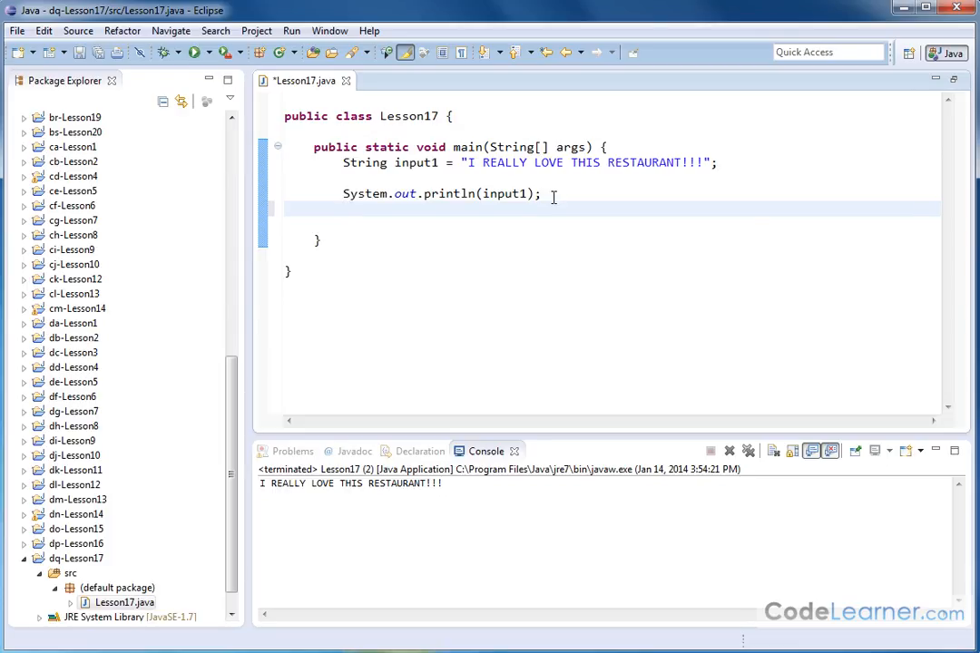
Type a second System.out.println calling input1's toLowerCase() via content assist.
{"action": "type", "text": "Syste"}
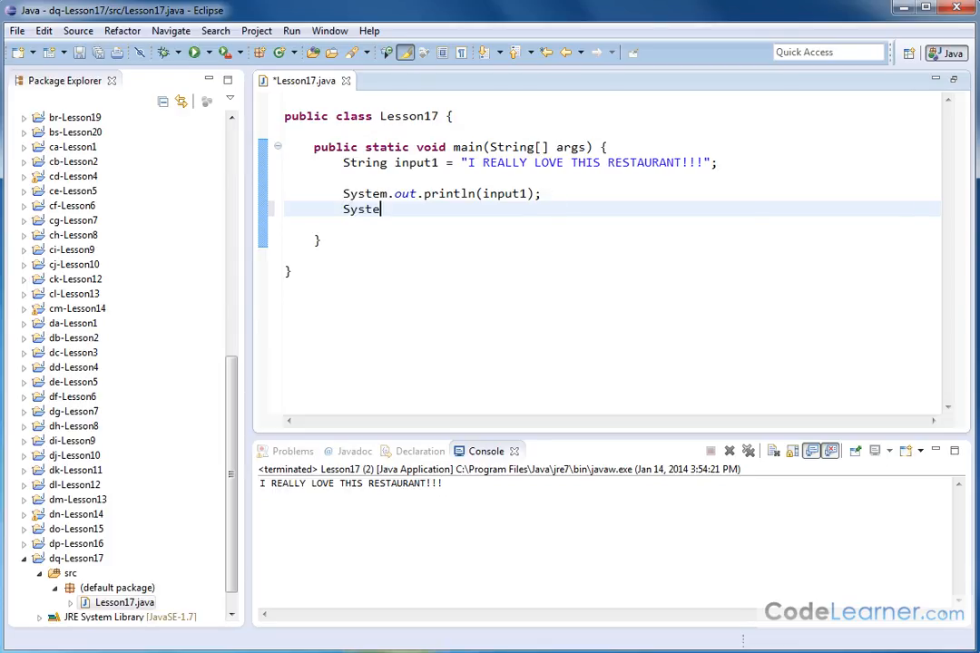
{"action": "type", "text": "m.out.println(input1"}
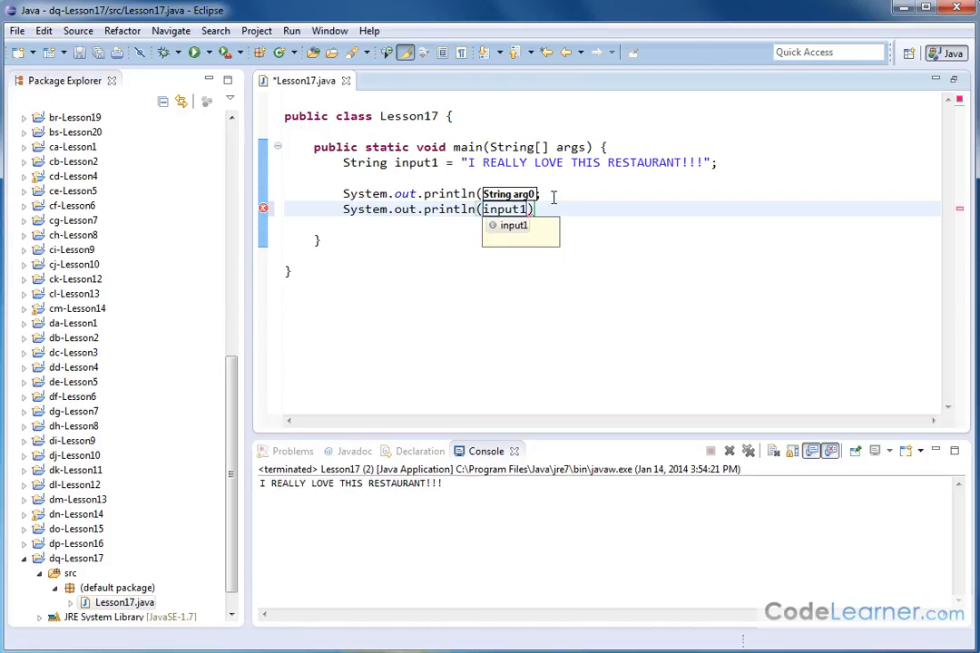
{"action": "type", "text": "."}
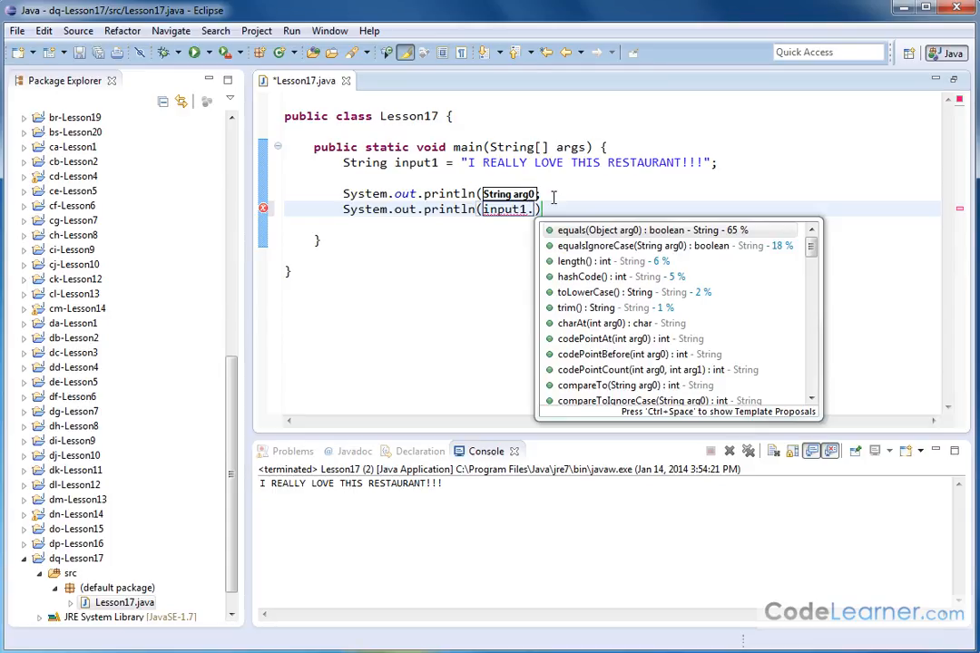
{"action": "type", "text": "tolowerca"}
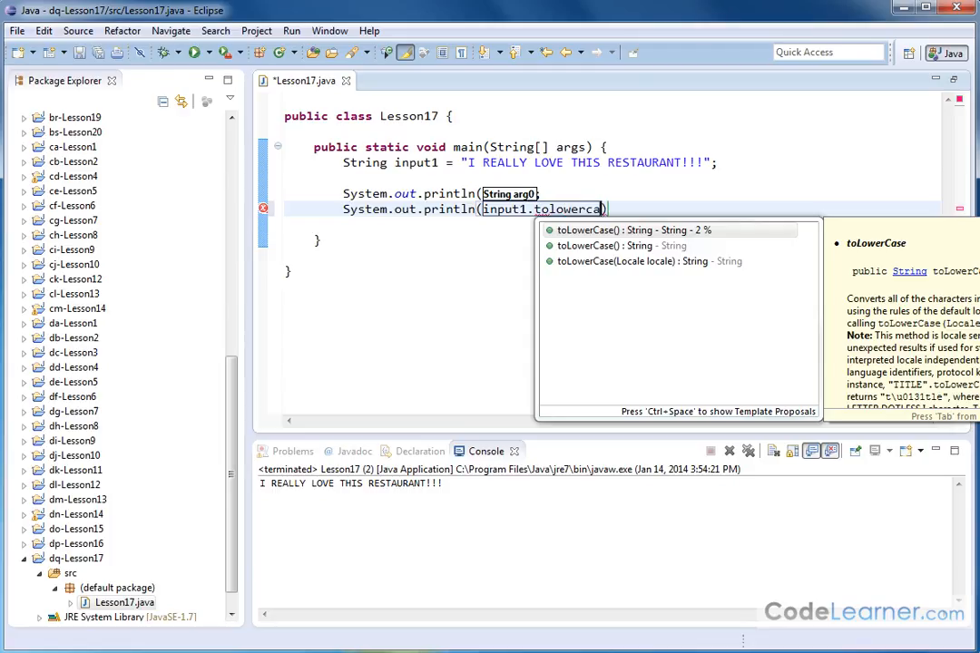
{"action": "type", "text": "se"}
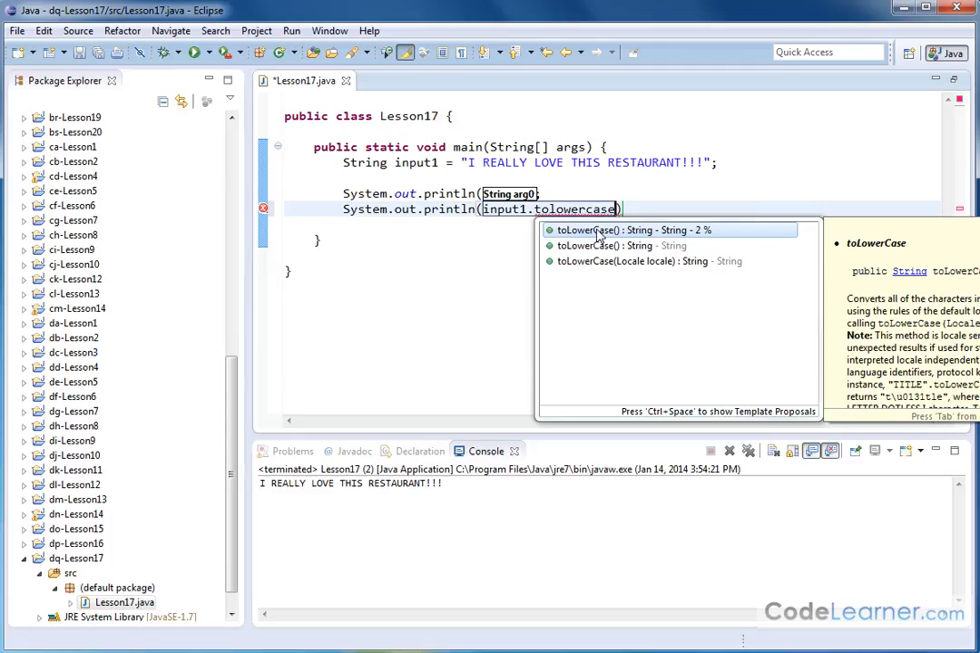
{"action": "mouse_move", "coordinate": [572, 238]}
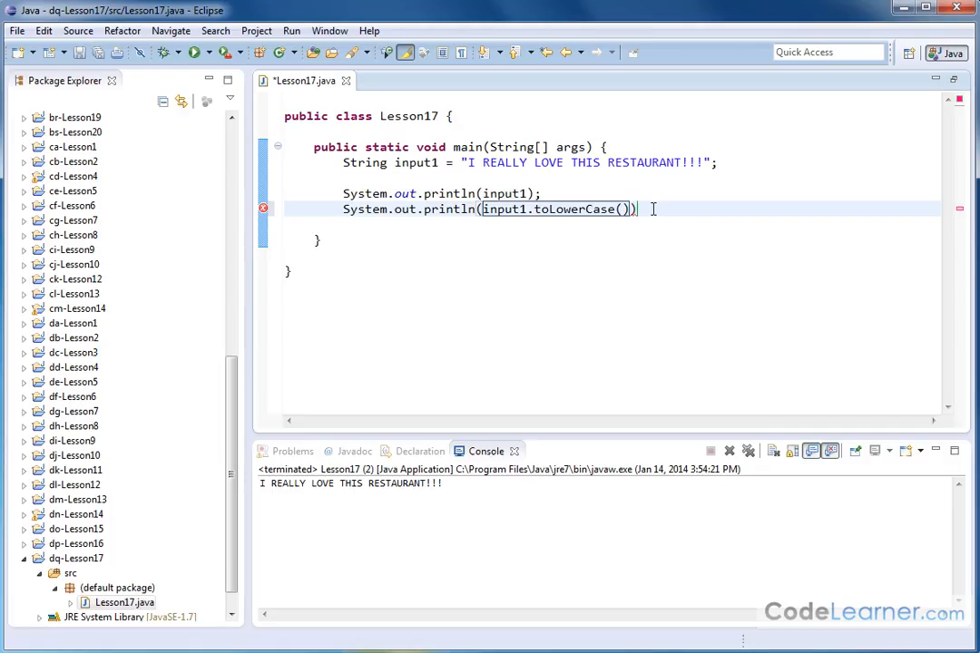
Save Lesson17.java, then select toLowerCase and input1 in the new print statement.
{"action": "left_click", "coordinate": [116, 51]}
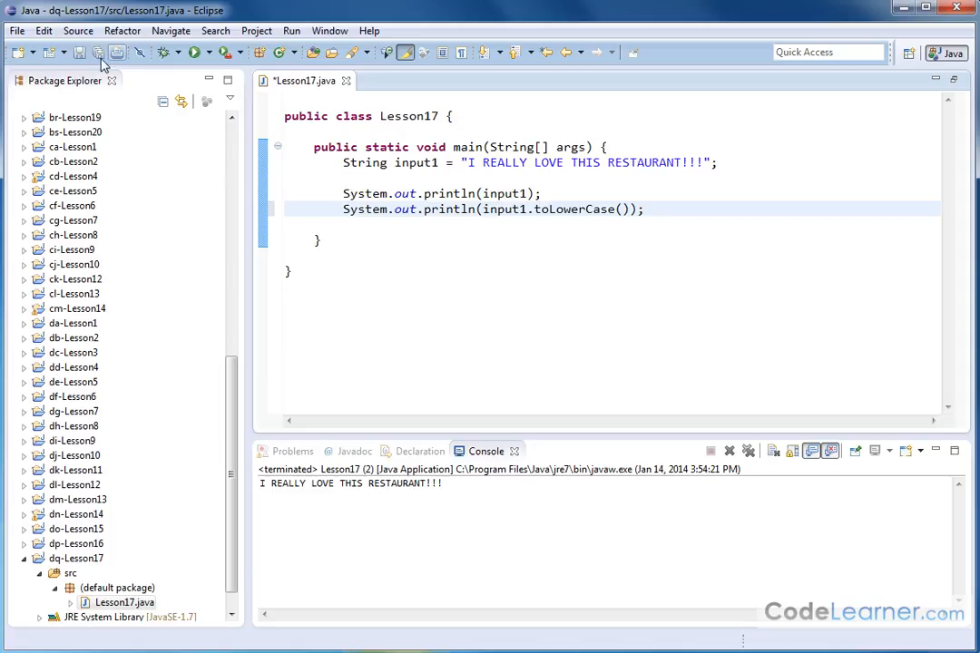
{"action": "double_click", "coordinate": [505, 208]}
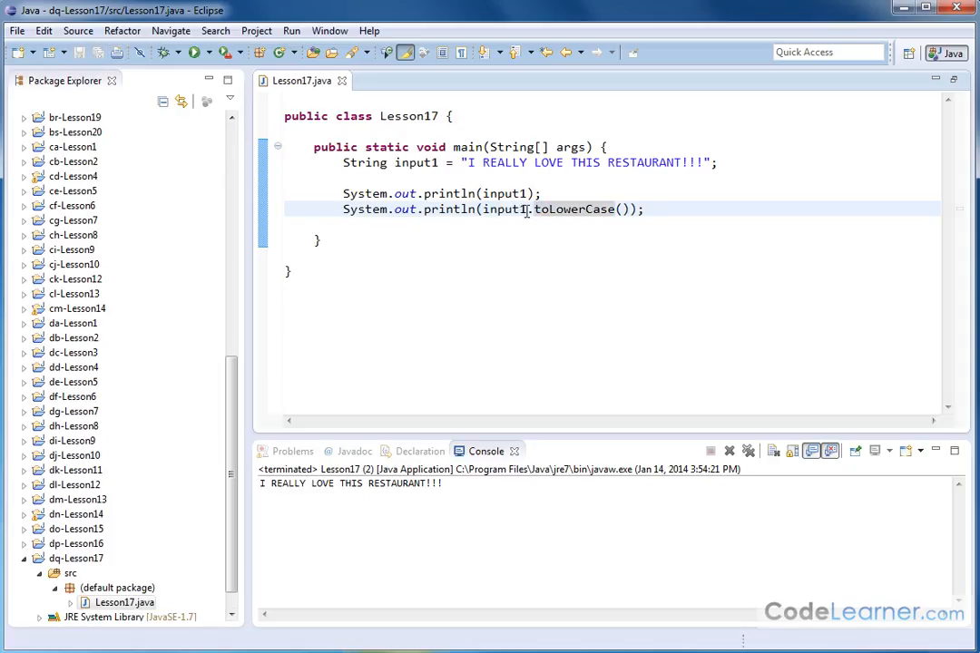
{"action": "double_click", "coordinate": [502, 208]}
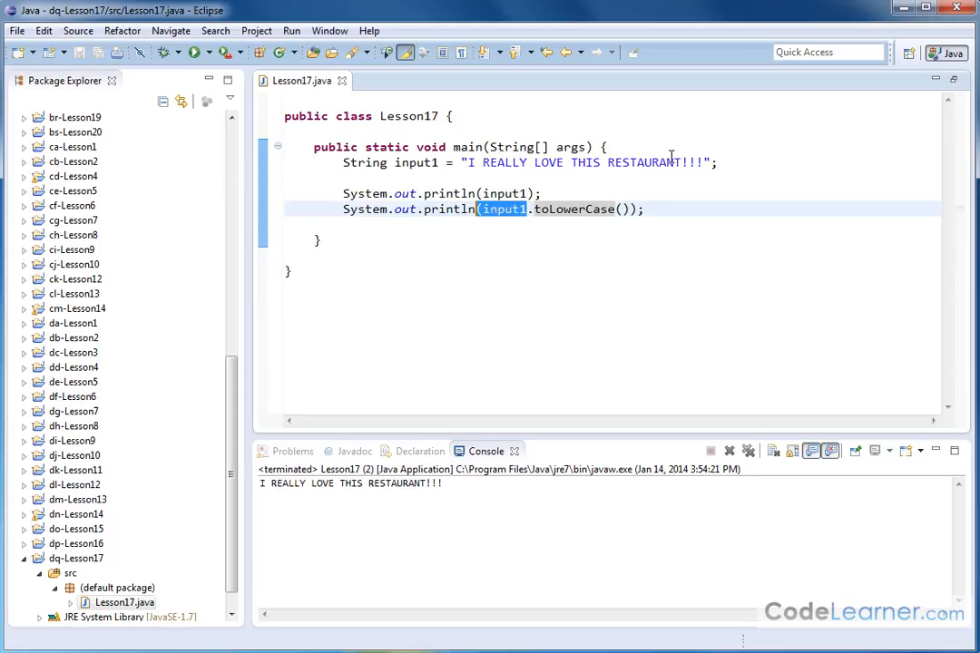
{"action": "mouse_move", "coordinate": [629, 318]}
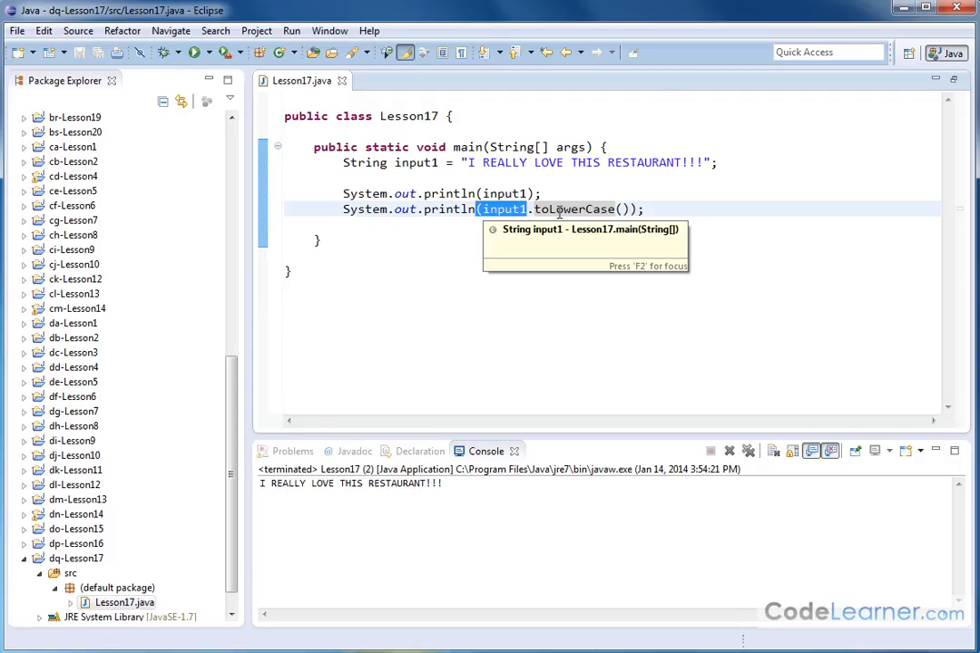
{"action": "mouse_move", "coordinate": [593, 228]}
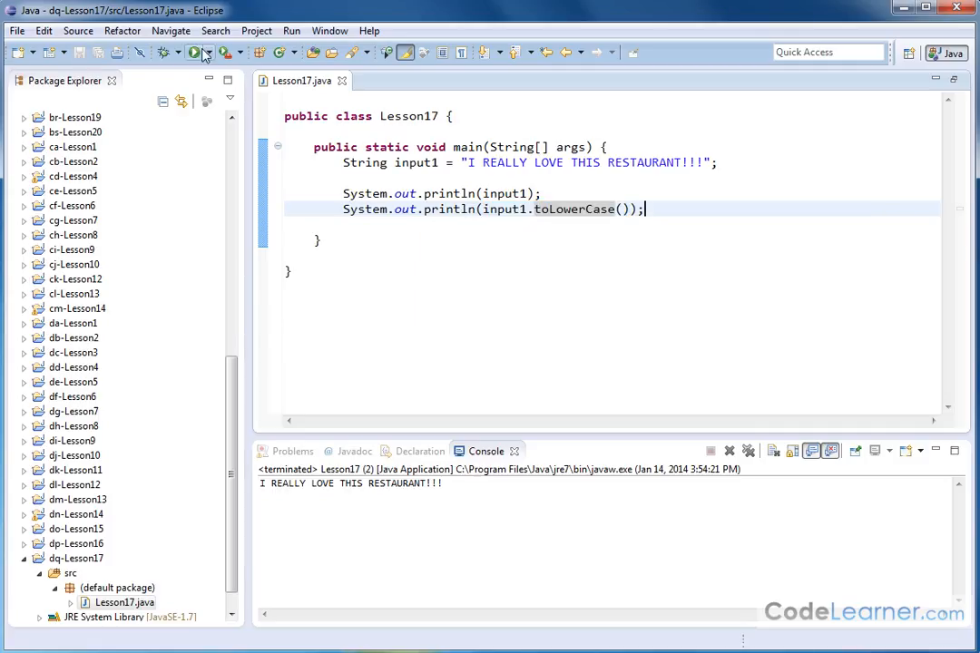
Rerun Lesson17 to see "i really love this restaurant!!!" and place caret after input1's declaration.
{"action": "left_click", "coordinate": [194, 52]}
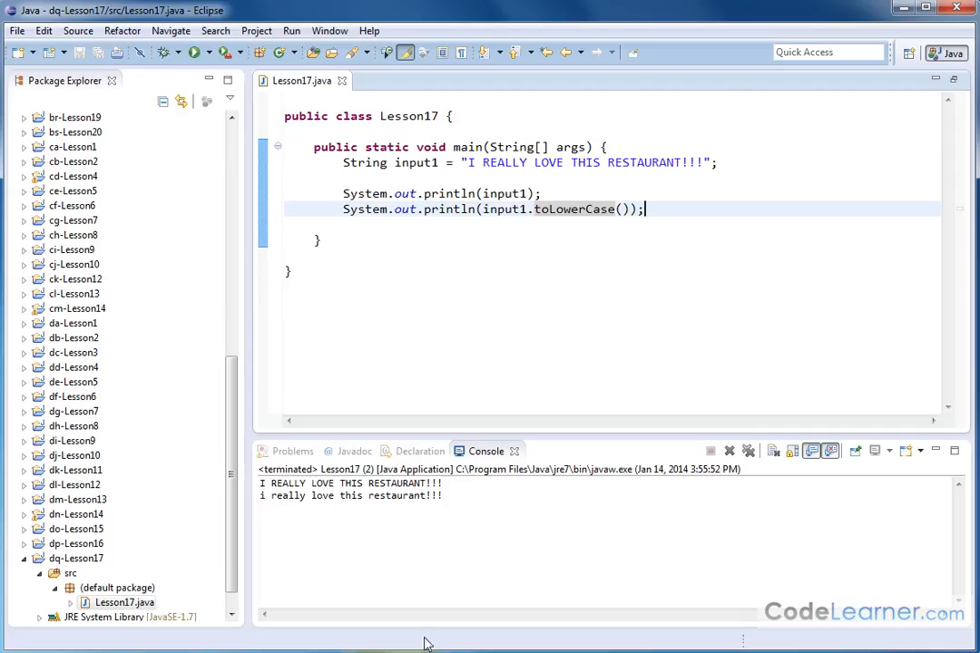
{"action": "left_click", "coordinate": [719, 163]}
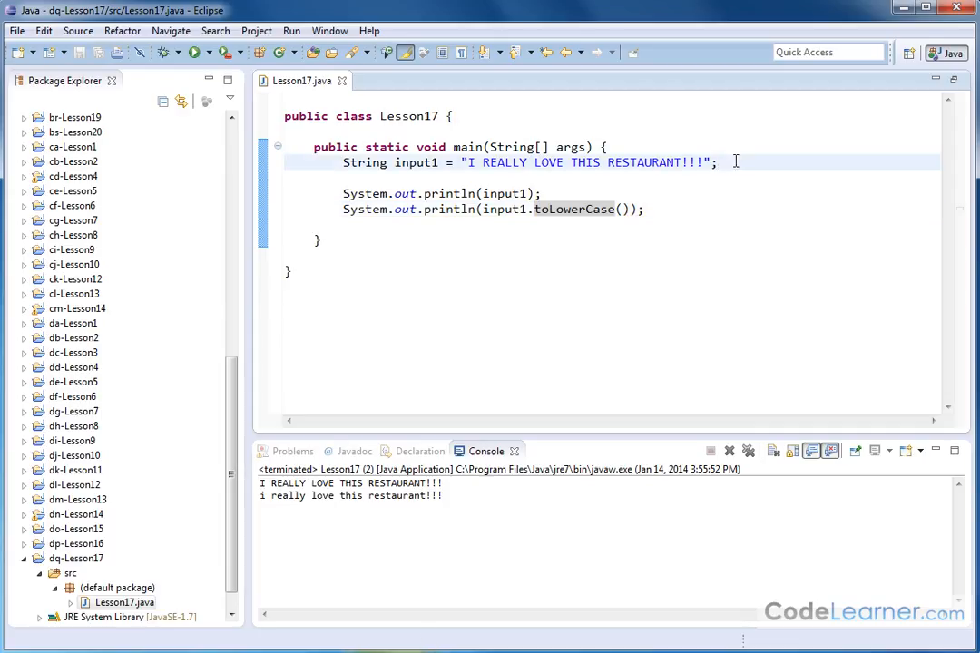
Declare String input2 = "i also love to go on vacation."; below input1.
{"action": "type", "text": "String"}
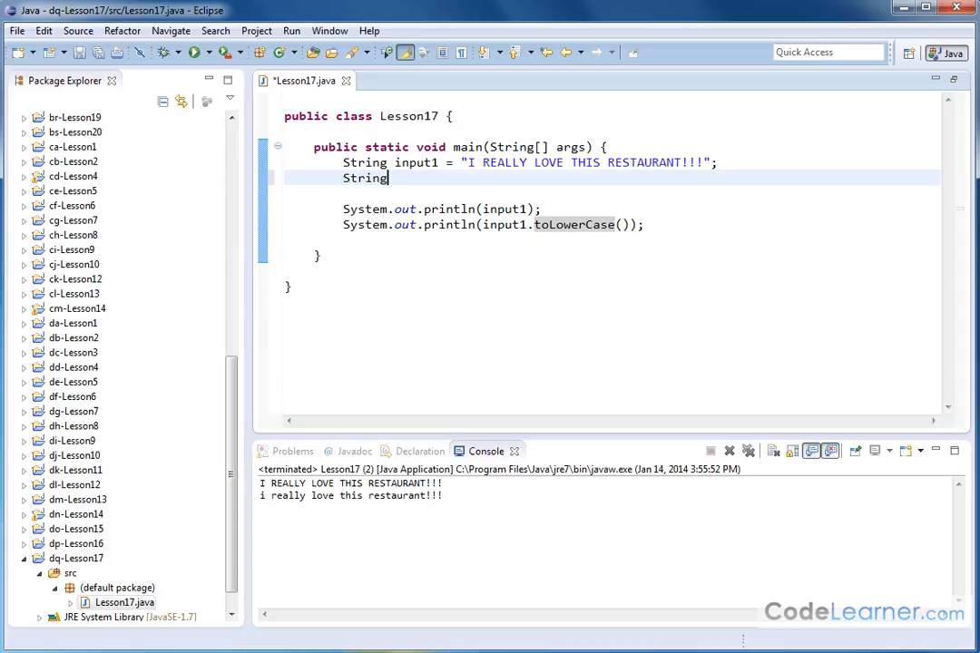
{"action": "type", "text": "input2 = \""}
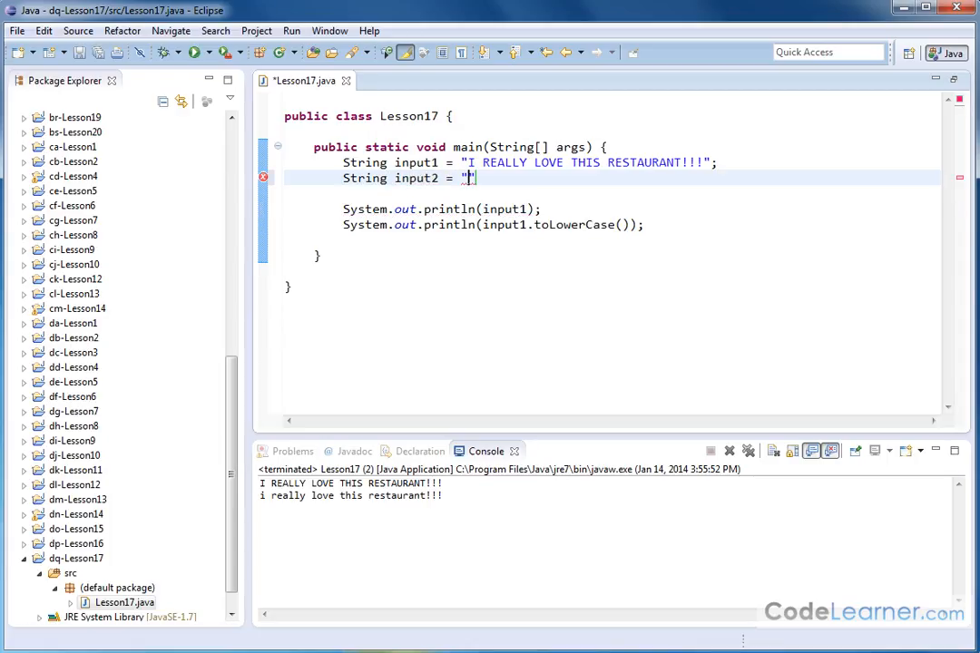
{"action": "type", "text": "i also o"}
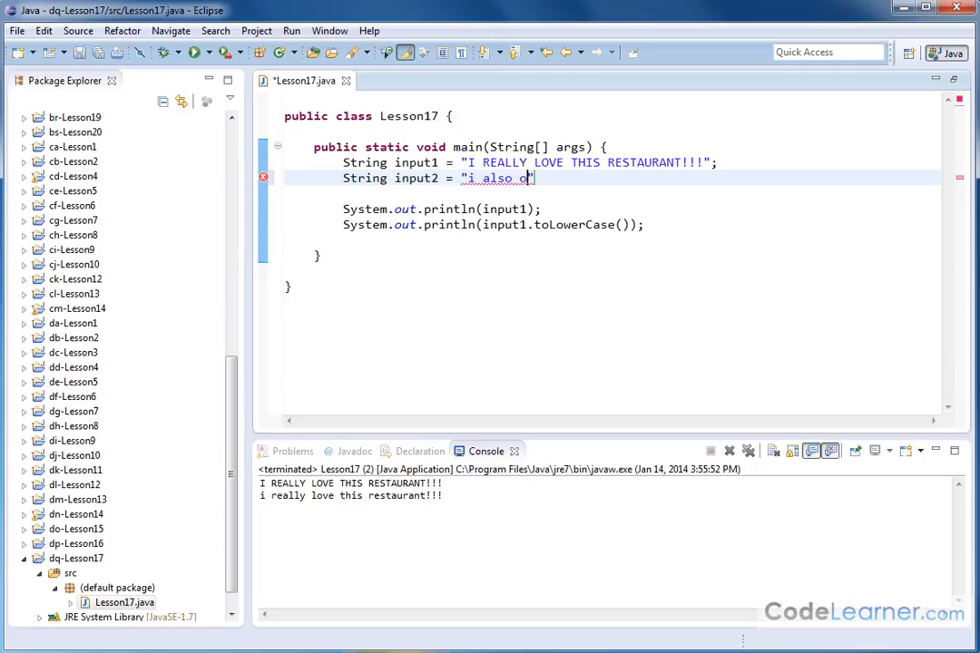
{"action": "type", "text": "love to go on h"}
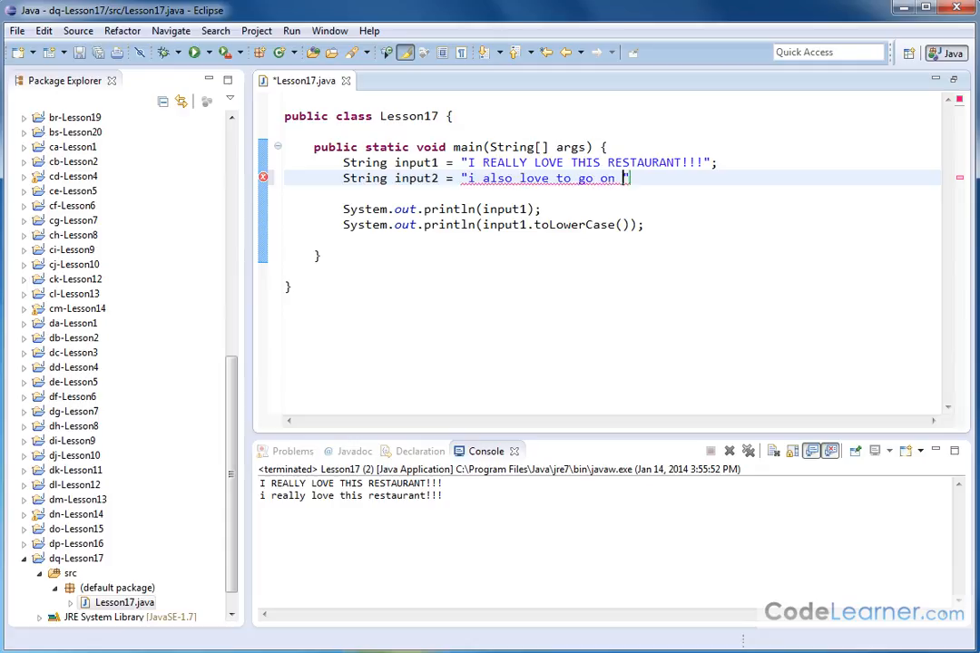
{"action": "type", "text": "vacation.\""}
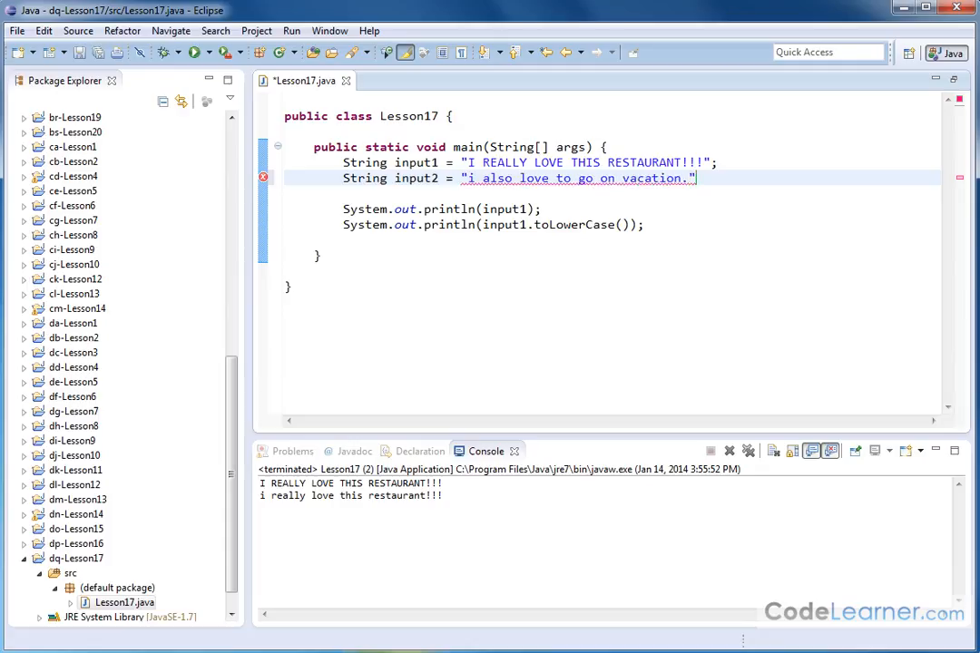
{"action": "type", "text": ";"}
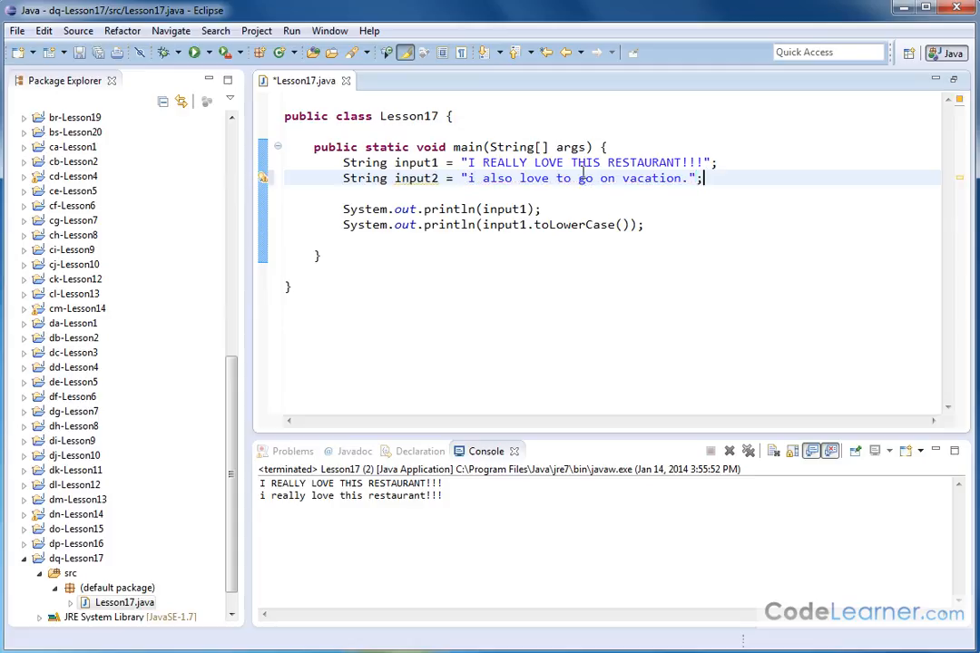
Add two new lines below the lowercase print statement.
{"action": "left_click", "coordinate": [660, 224]}
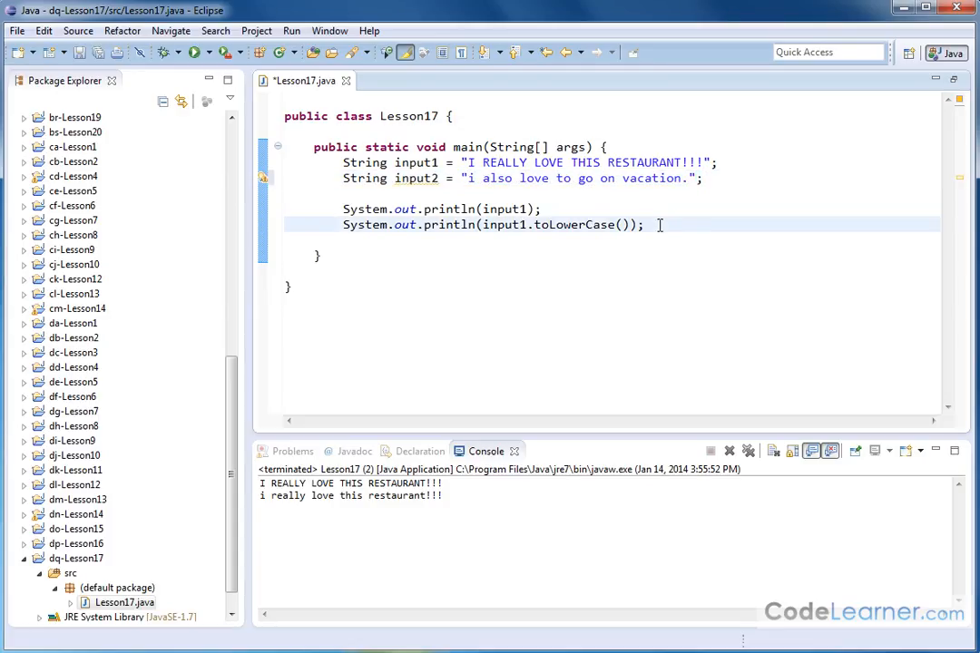
{"action": "key", "text": "Return"}
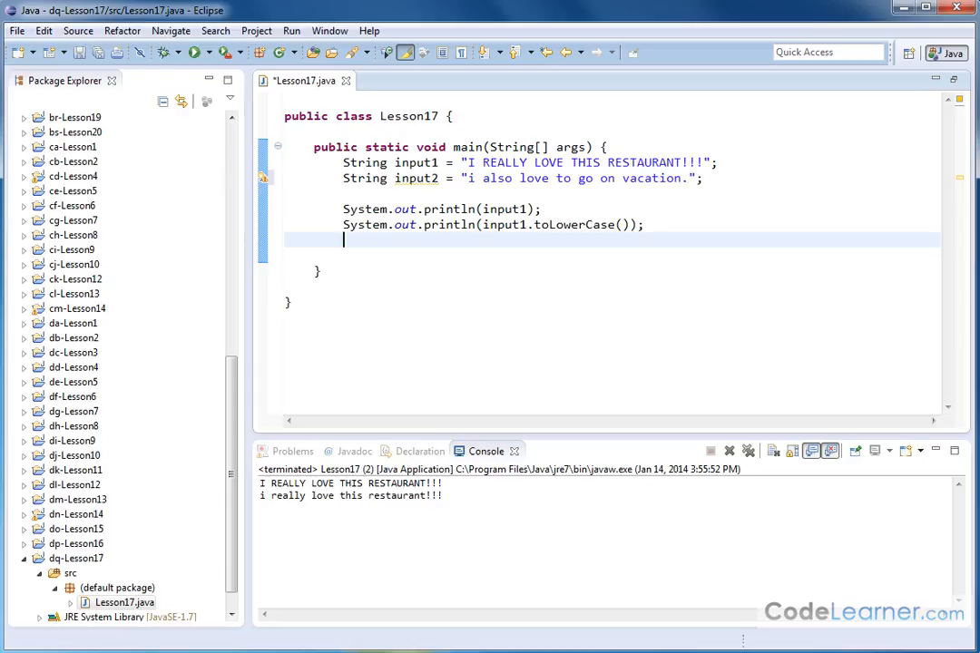
{"action": "key", "text": "Return"}
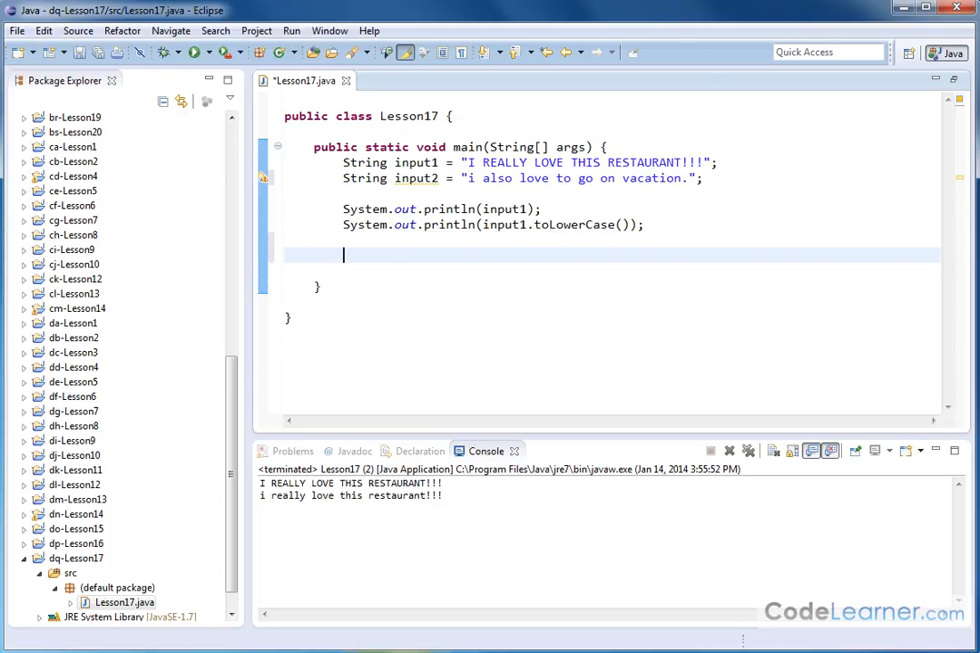
Type System.out.println(input2.toUpperCase()) using autocomplete for toUpperCase.
{"action": "type", "text": "System.out.println(input2"}
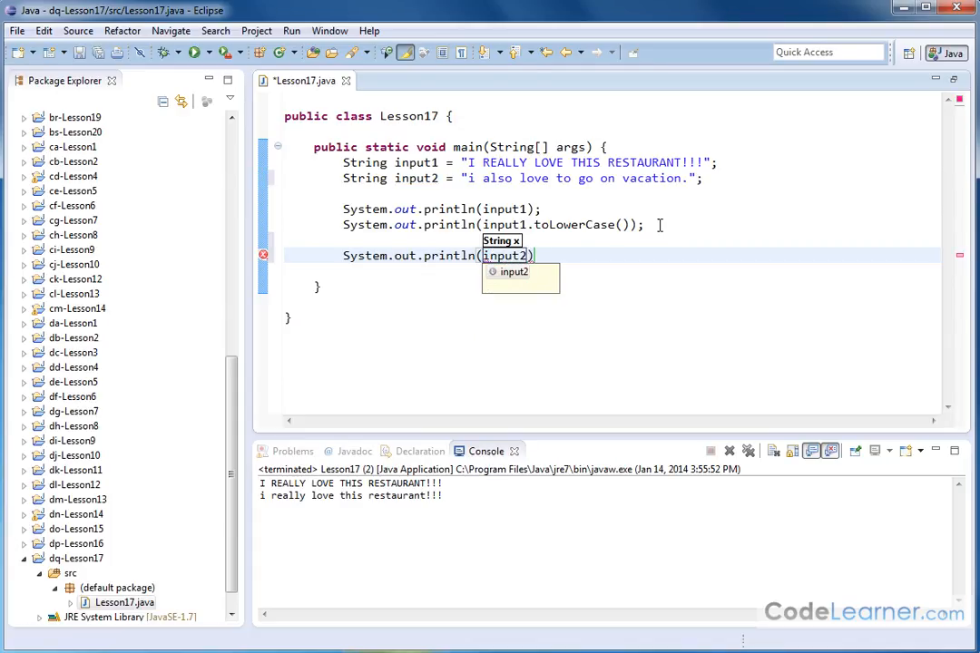
{"action": "type", "text": "."}
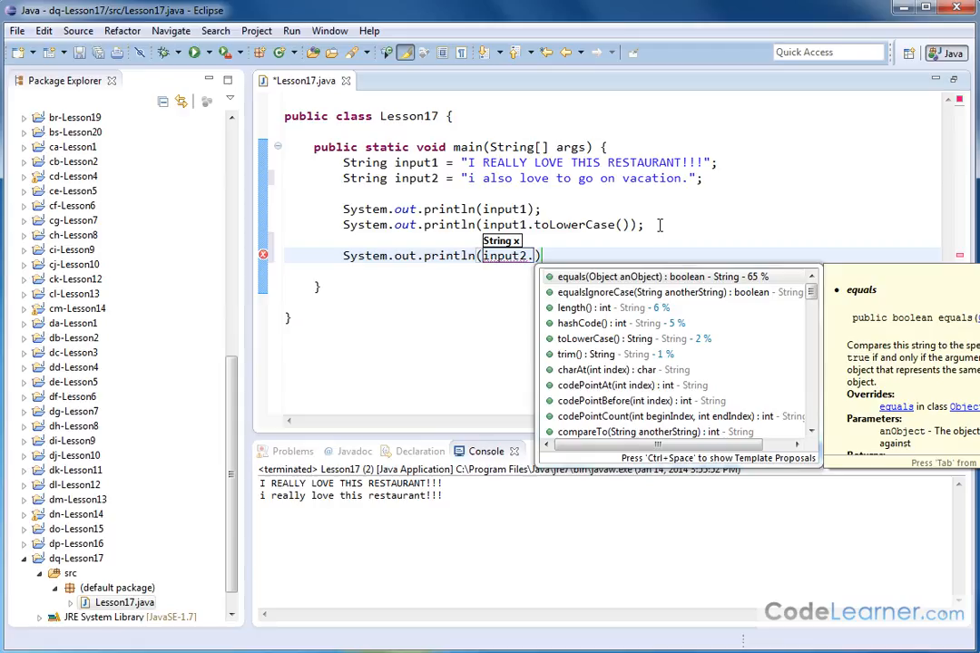
{"action": "type", "text": "toupperCase("}
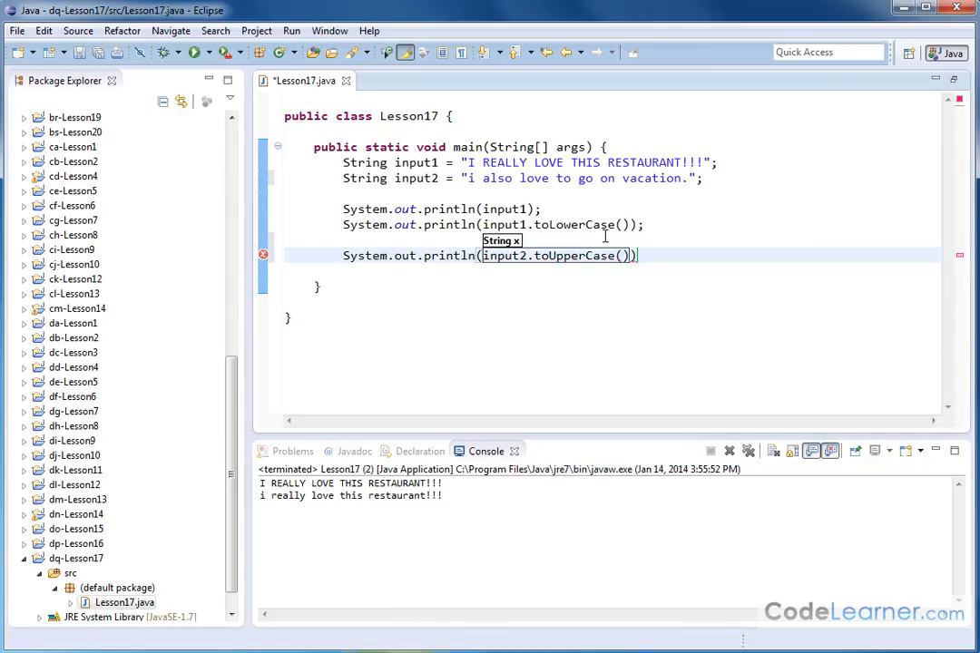
{"action": "mouse_move", "coordinate": [522, 259]}
{"action": "type", "text": ";"}
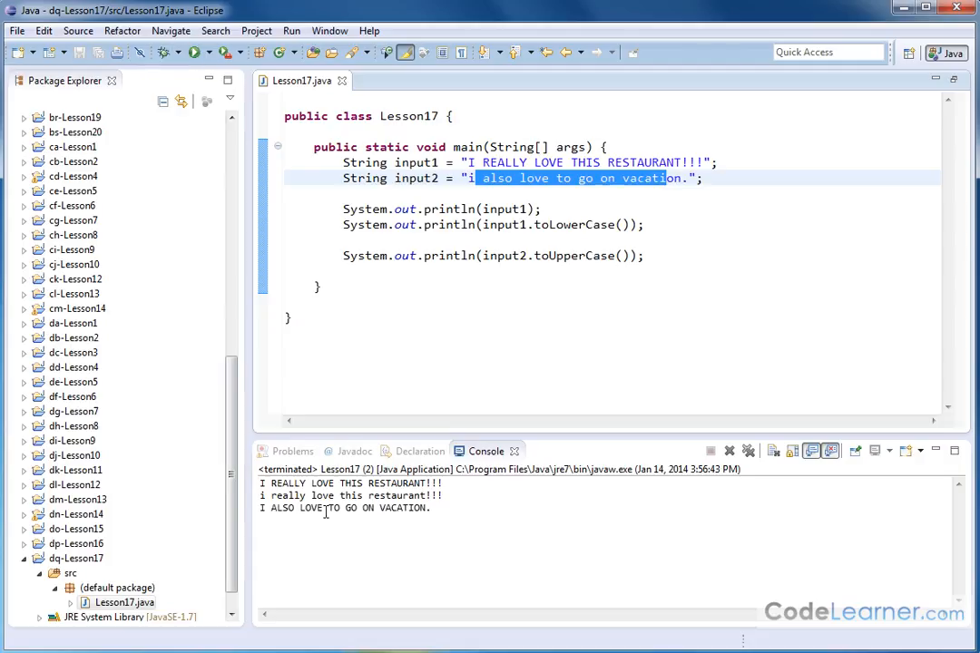
{"action": "mouse_move", "coordinate": [529, 272]}
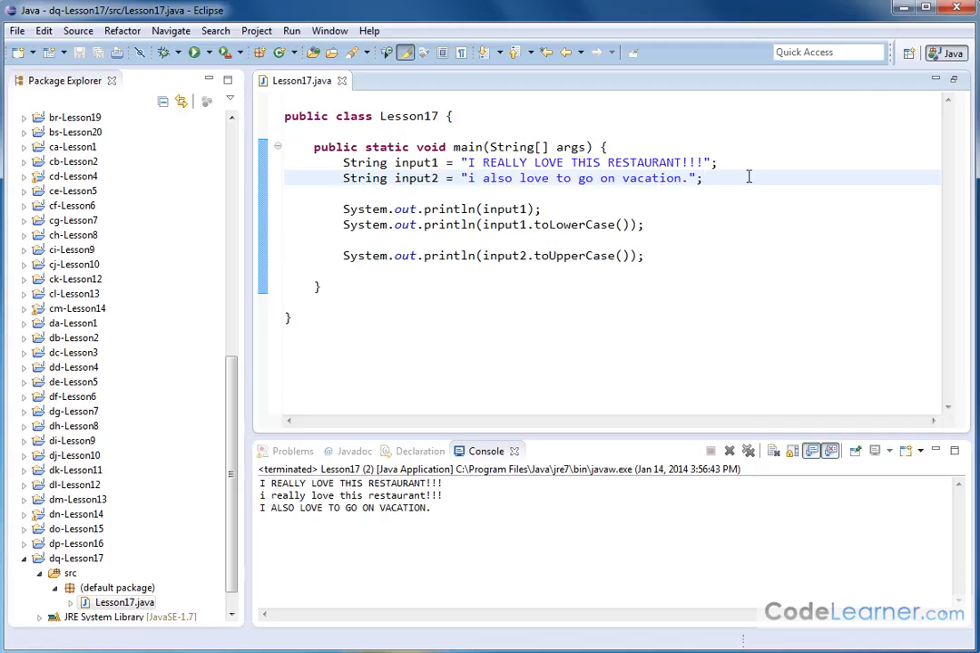
{"action": "mouse_move", "coordinate": [645, 213]}
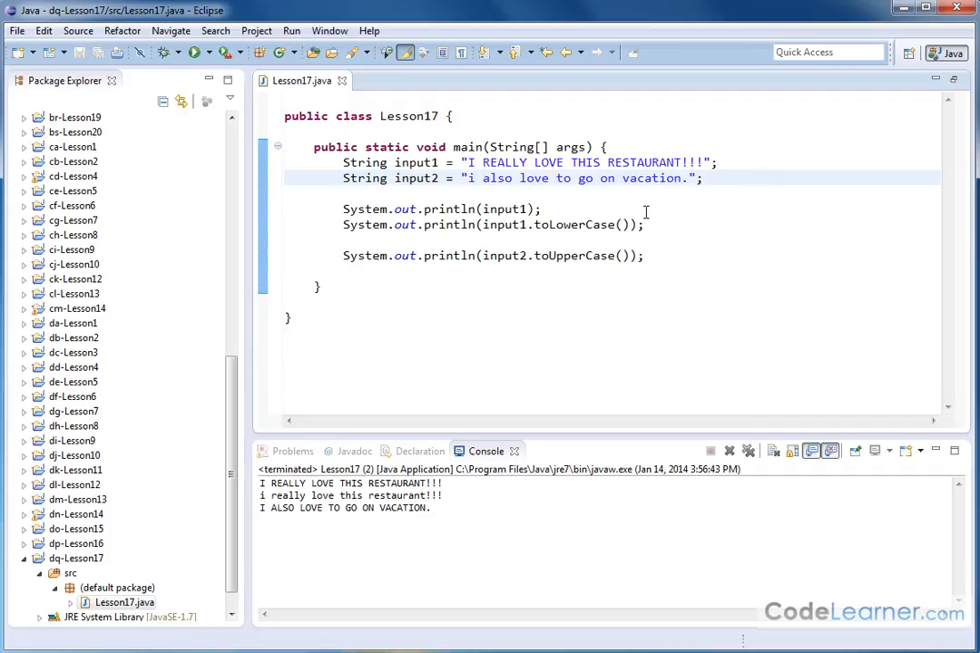
{"action": "mouse_move", "coordinate": [576, 224]}
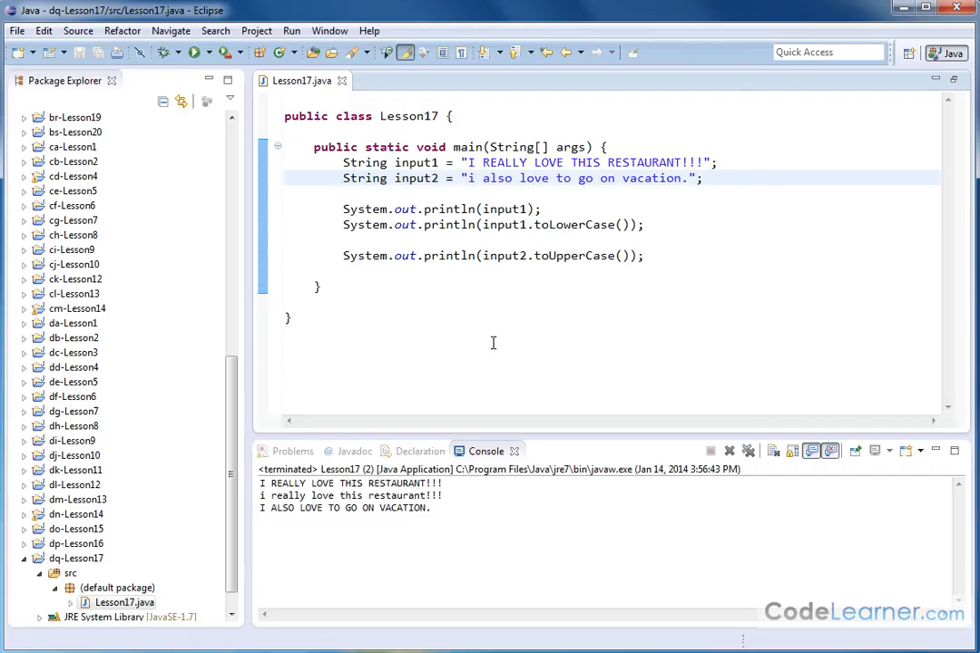
{"action": "left_click", "coordinate": [701, 177]}
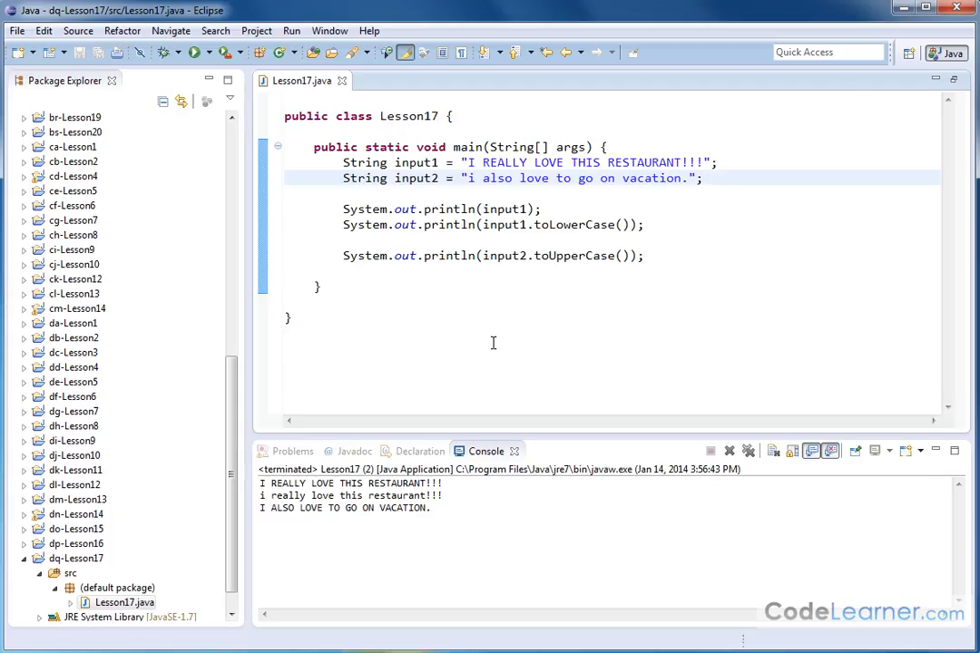
{"action": "mouse_move", "coordinate": [581, 255]}
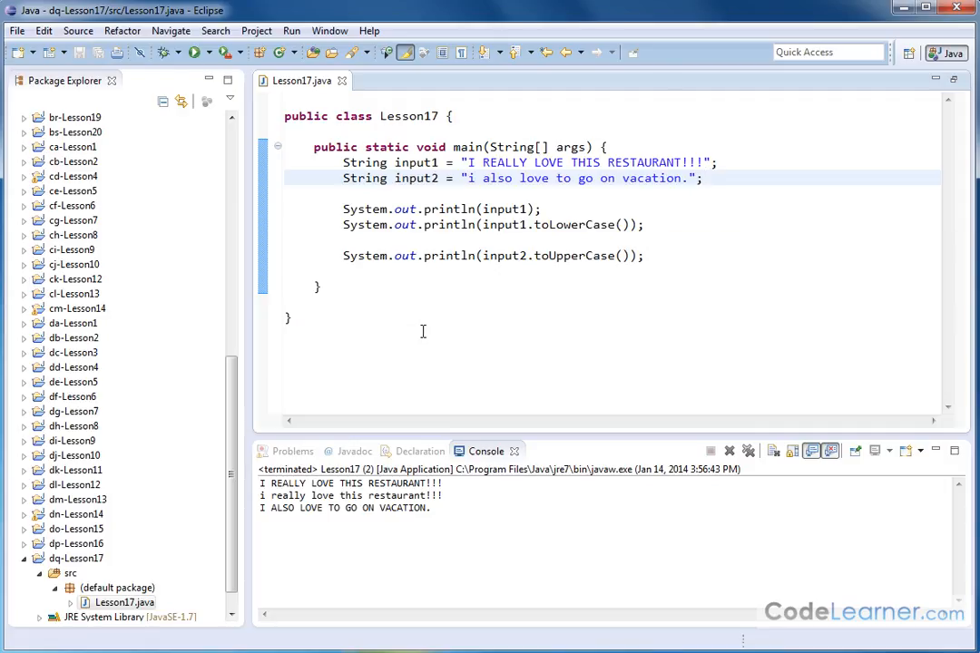
{"action": "left_click", "coordinate": [702, 178]}
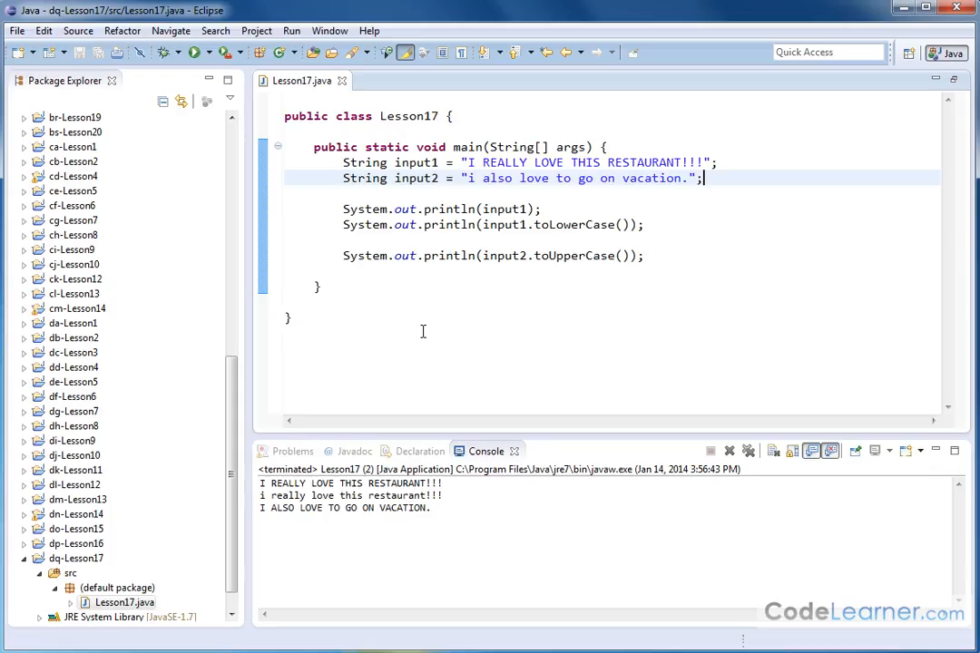
{"action": "mouse_move", "coordinate": [471, 224]}
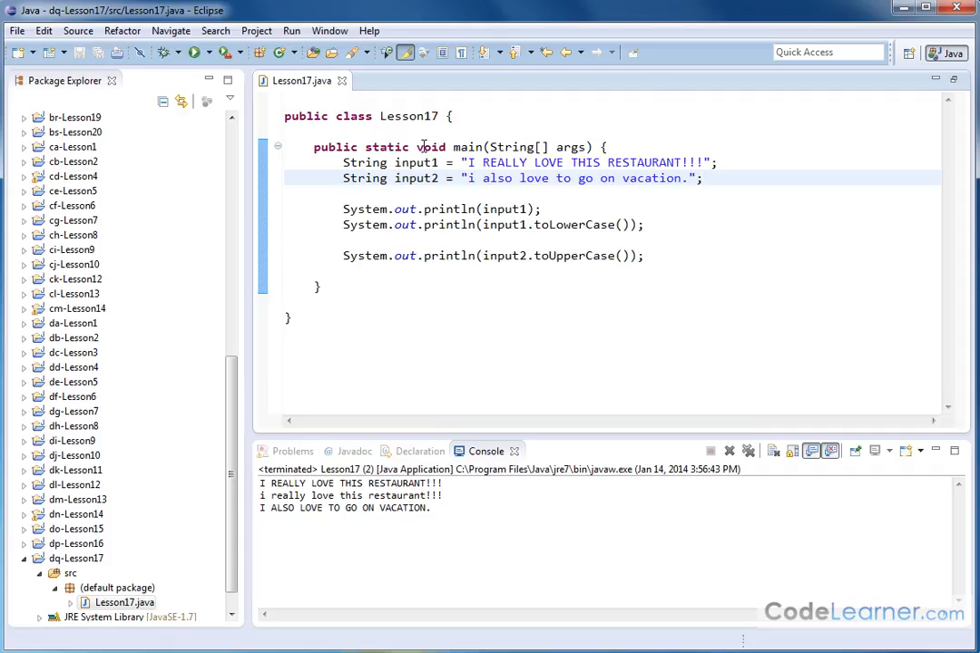
{"action": "mouse_move", "coordinate": [431, 209]}
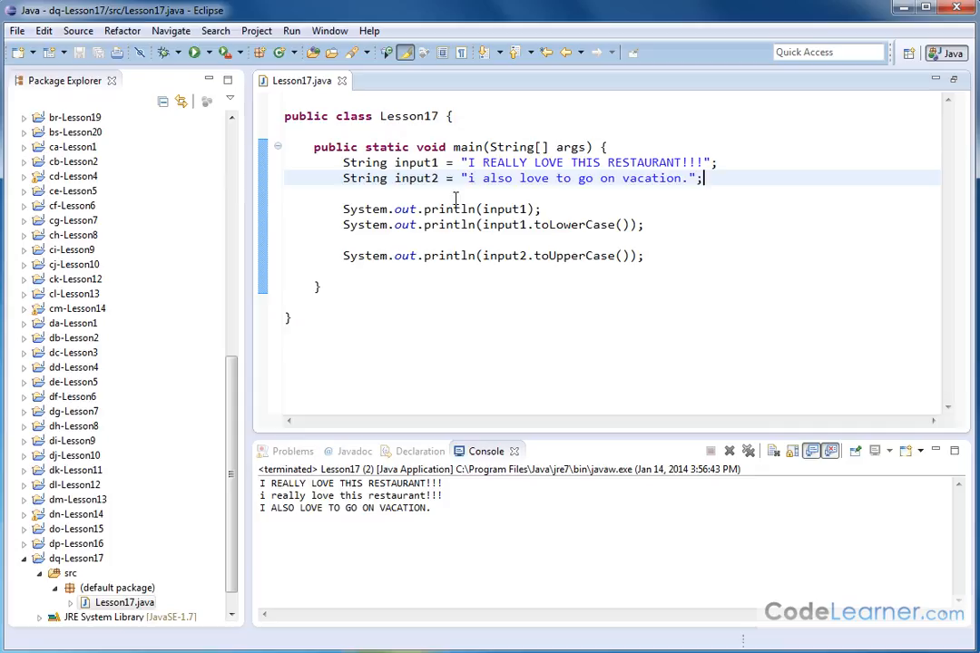
{"action": "mouse_move", "coordinate": [648, 281]}
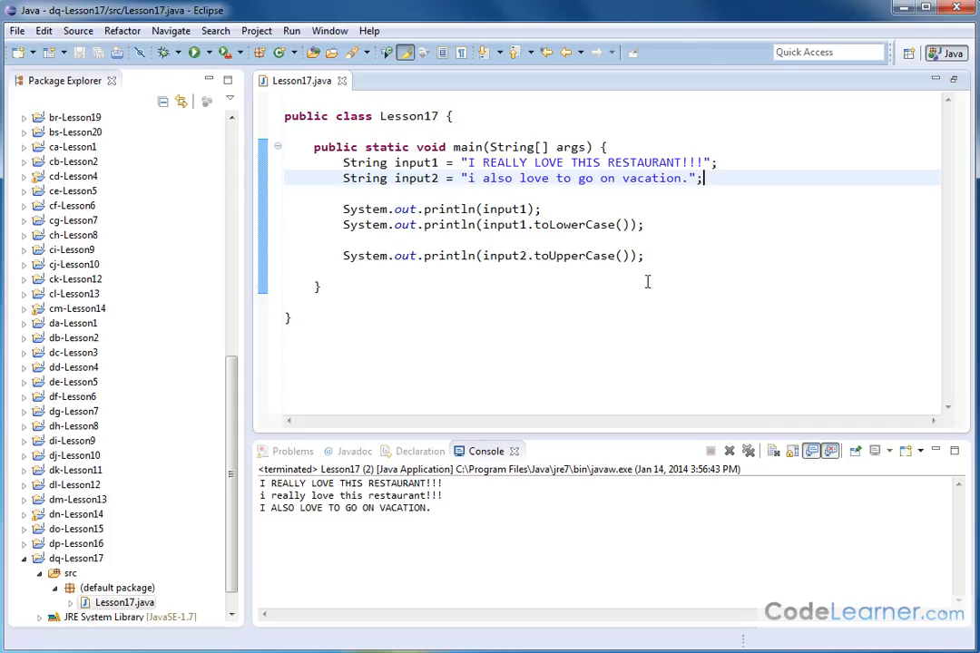
{"action": "mouse_move", "coordinate": [660, 255]}
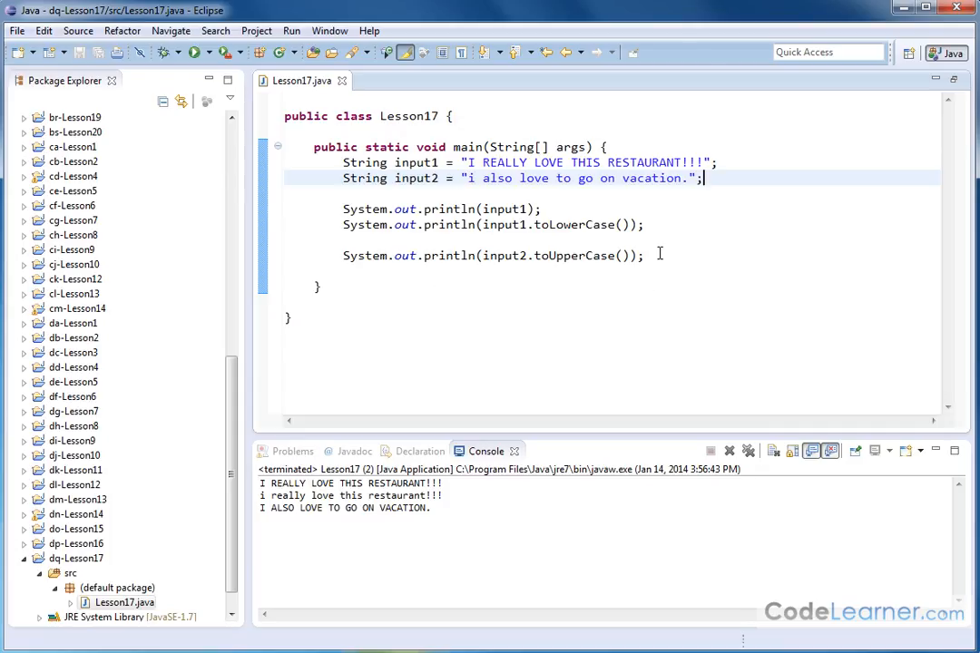
{"action": "mouse_move", "coordinate": [697, 238]}
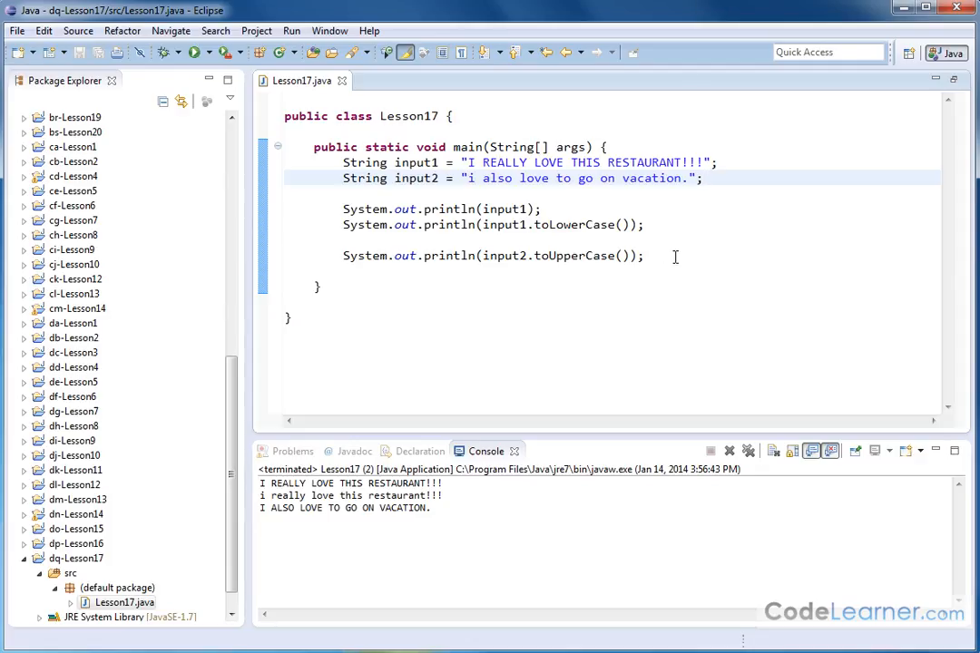
{"action": "mouse_move", "coordinate": [566, 200]}
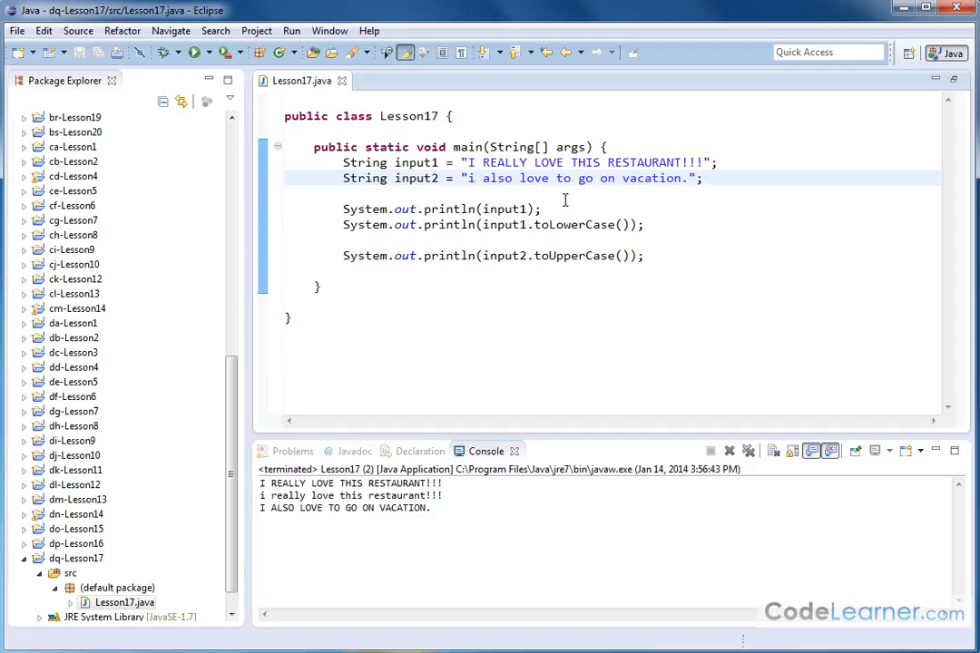
{"action": "left_click", "coordinate": [661, 255]}
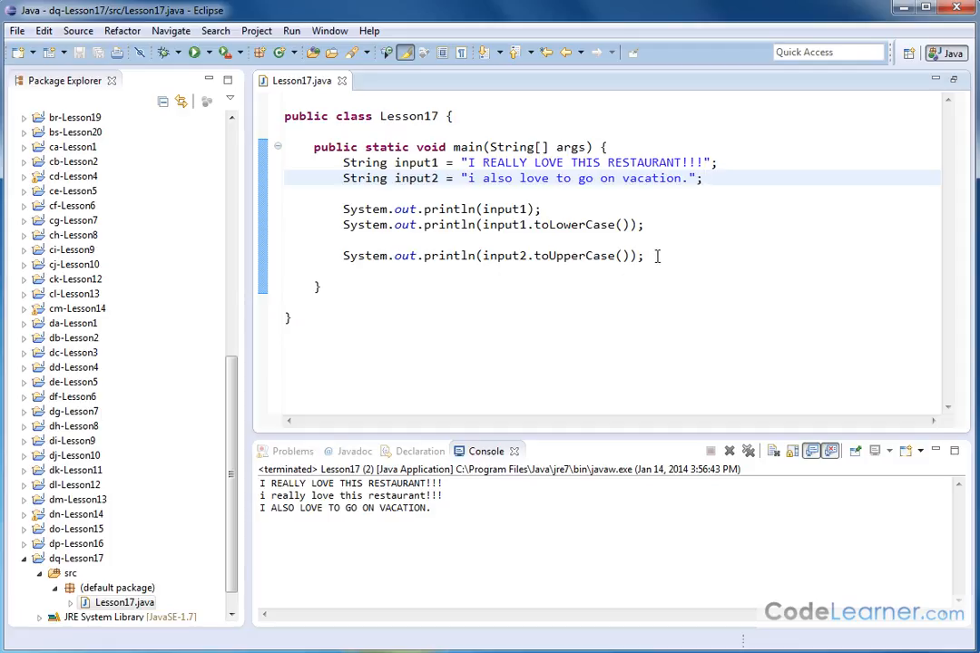
{"action": "left_click", "coordinate": [701, 177]}
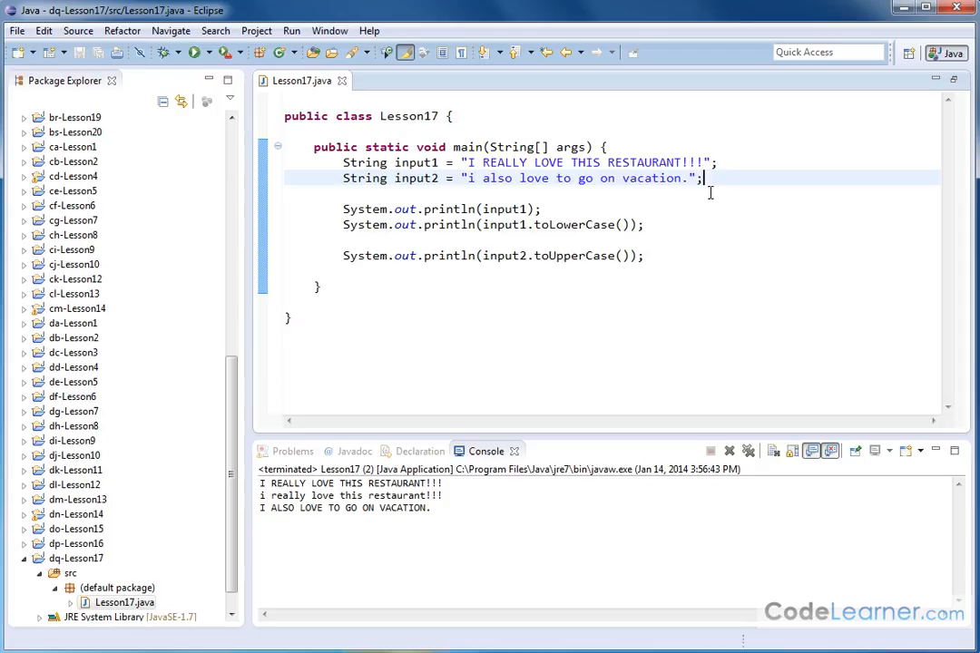